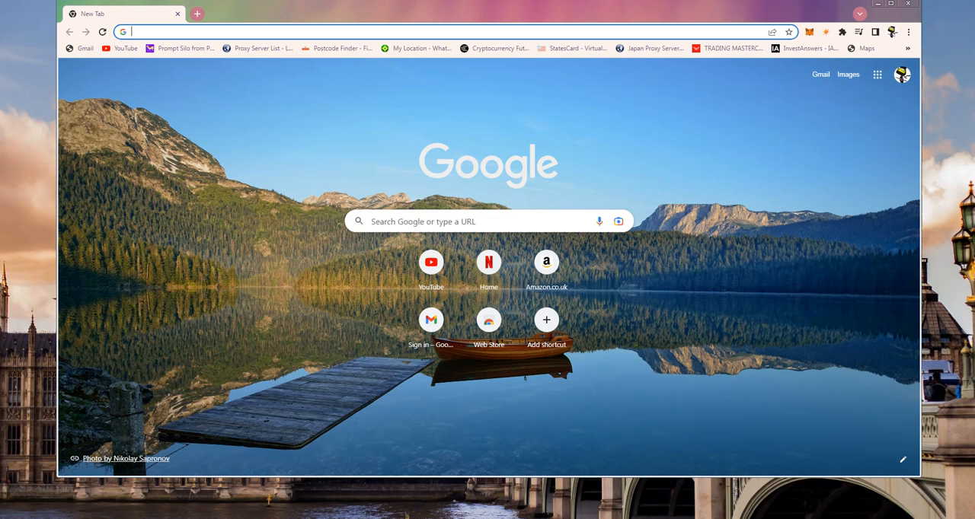
Load ProxyNova's free proxy server list from the bookmark and scroll to the proxy table
{"action": "left_click", "coordinate": [487, 319]}
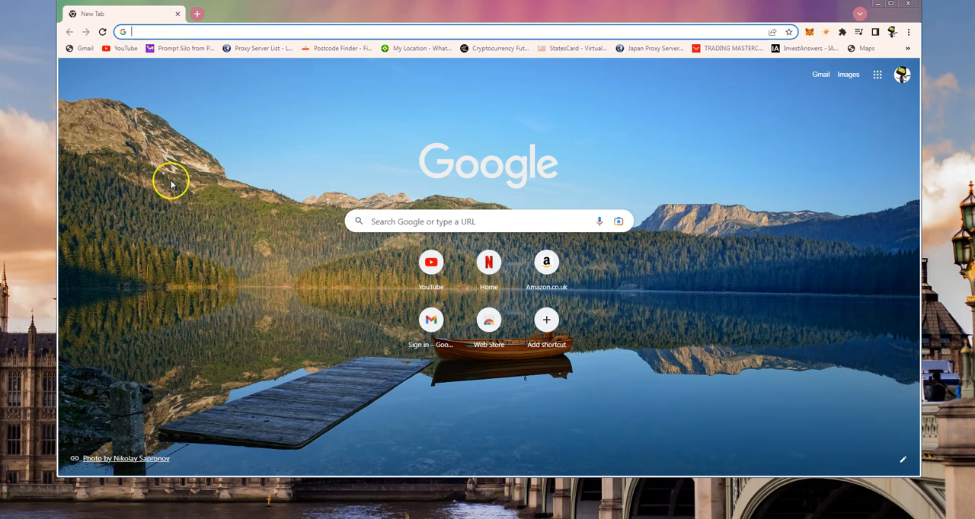
{"action": "mouse_move", "coordinate": [412, 135]}
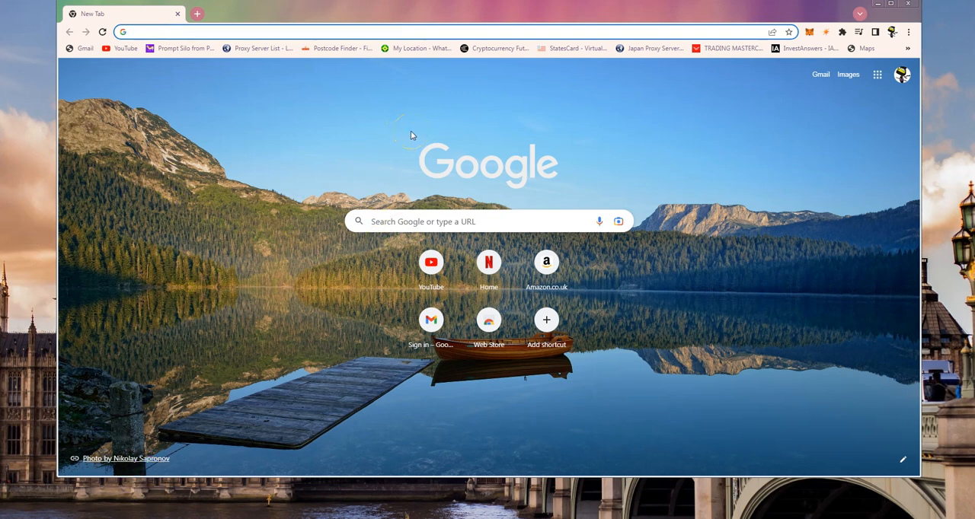
{"action": "mouse_move", "coordinate": [664, 91]}
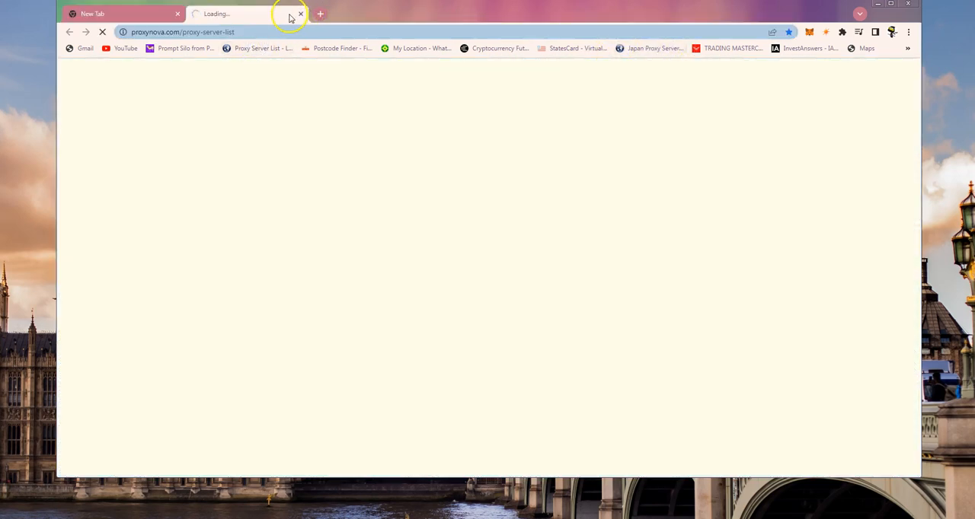
{"action": "left_click", "coordinate": [300, 16]}
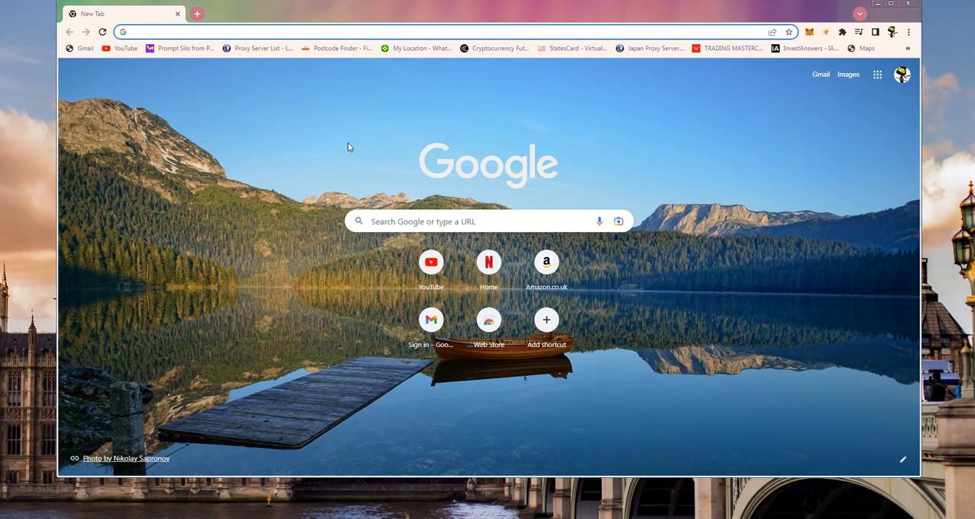
{"action": "mouse_move", "coordinate": [262, 49]}
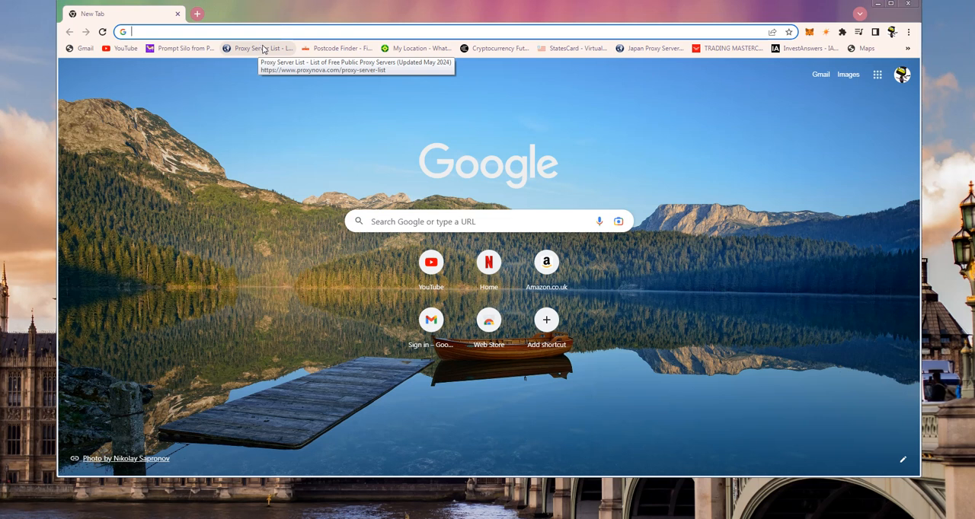
{"action": "left_click", "coordinate": [266, 49]}
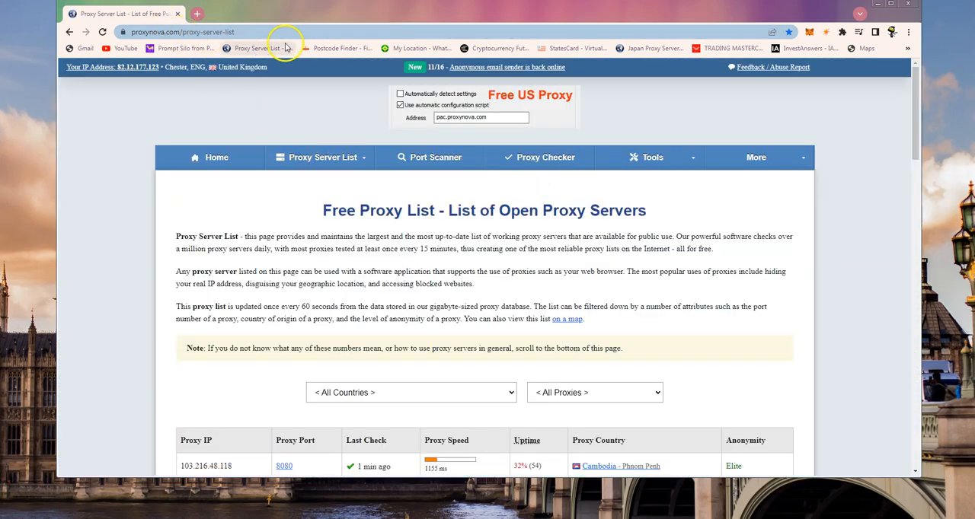
{"action": "mouse_move", "coordinate": [846, 155]}
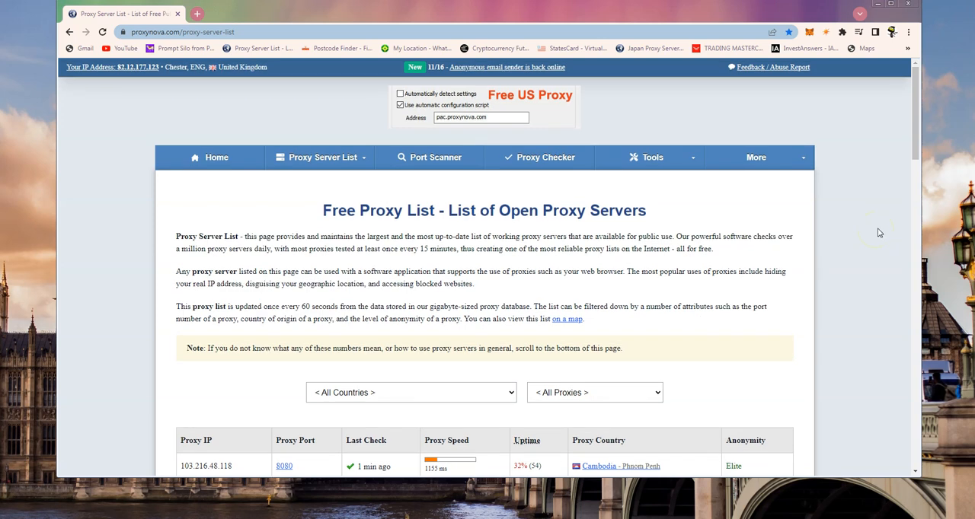
{"action": "mouse_move", "coordinate": [884, 233]}
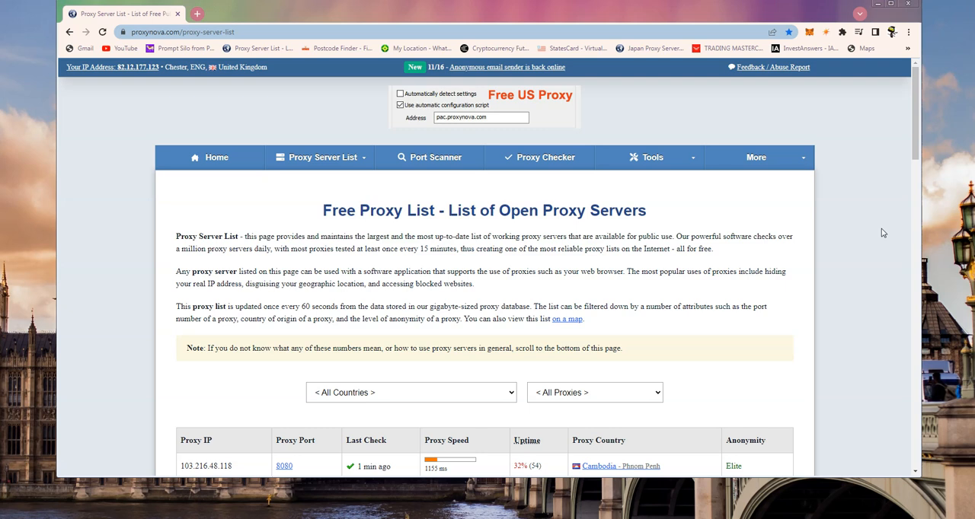
{"action": "scroll", "scroll_direction": "down", "scroll_amount": 3}
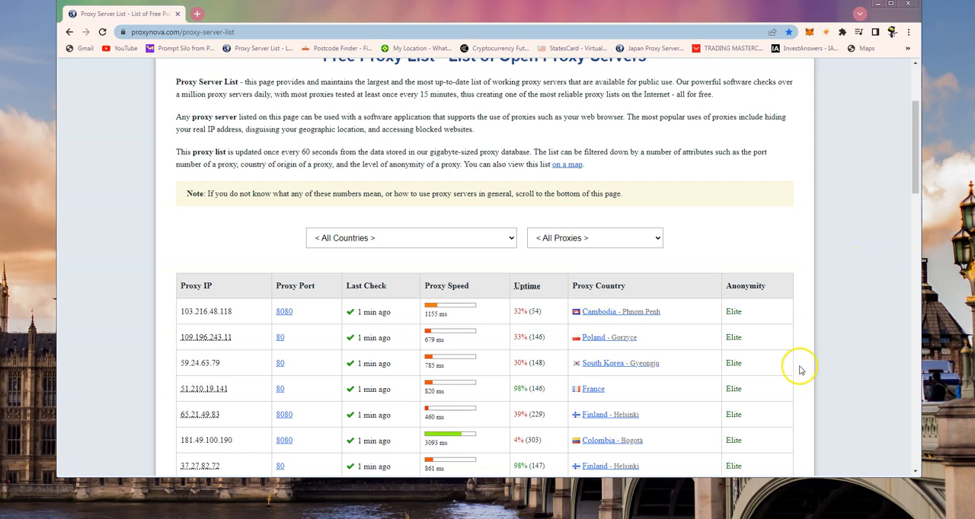
{"action": "mouse_move", "coordinate": [216, 325]}
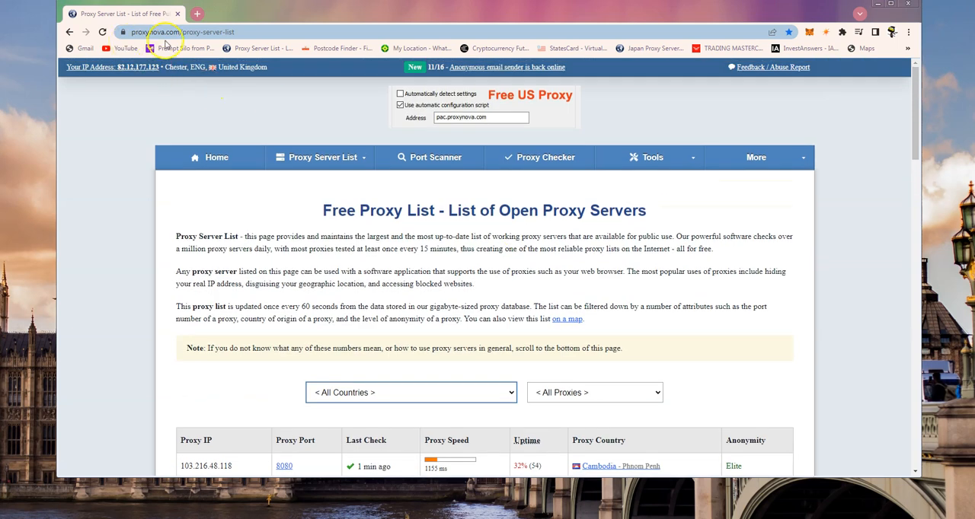
{"action": "scroll", "scroll_direction": "down", "scroll_amount": 3}
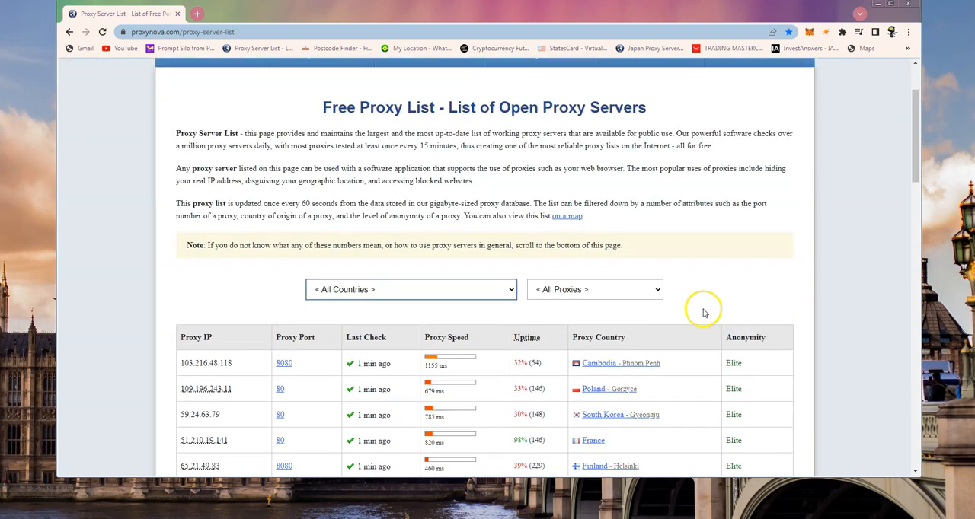
Filter the proxy list by country to United Kingdom (40)
{"action": "left_click", "coordinate": [411, 290]}
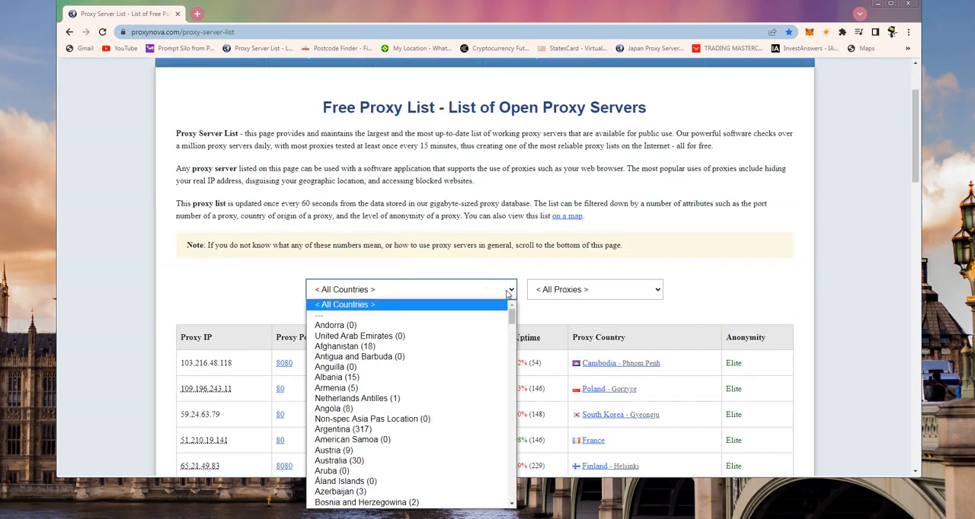
{"action": "scroll", "scroll_direction": "down", "scroll_amount": 3}
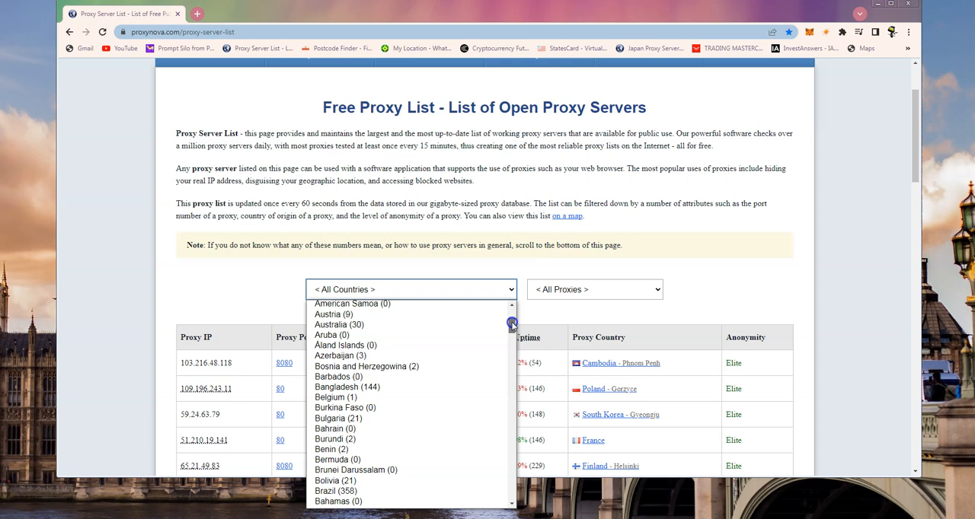
{"action": "scroll", "scroll_direction": "down", "scroll_amount": 3}
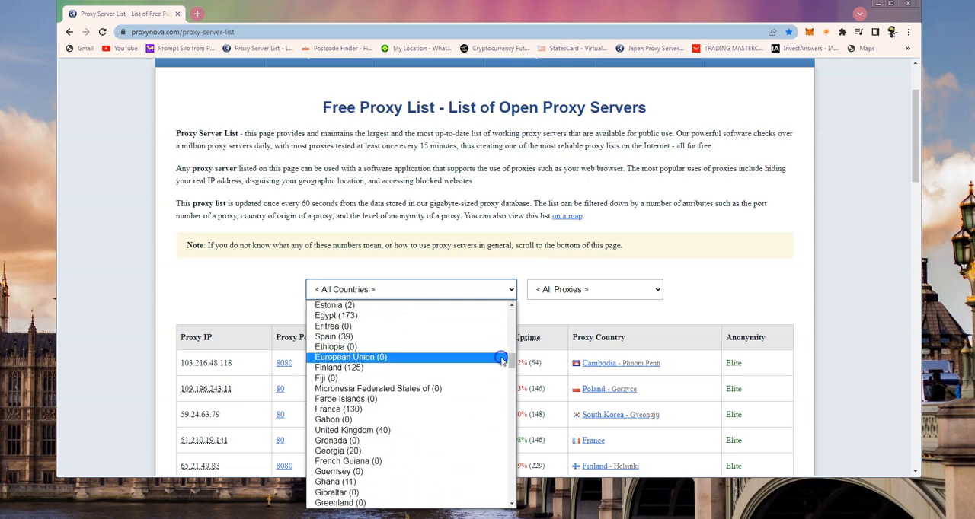
{"action": "mouse_move", "coordinate": [353, 430]}
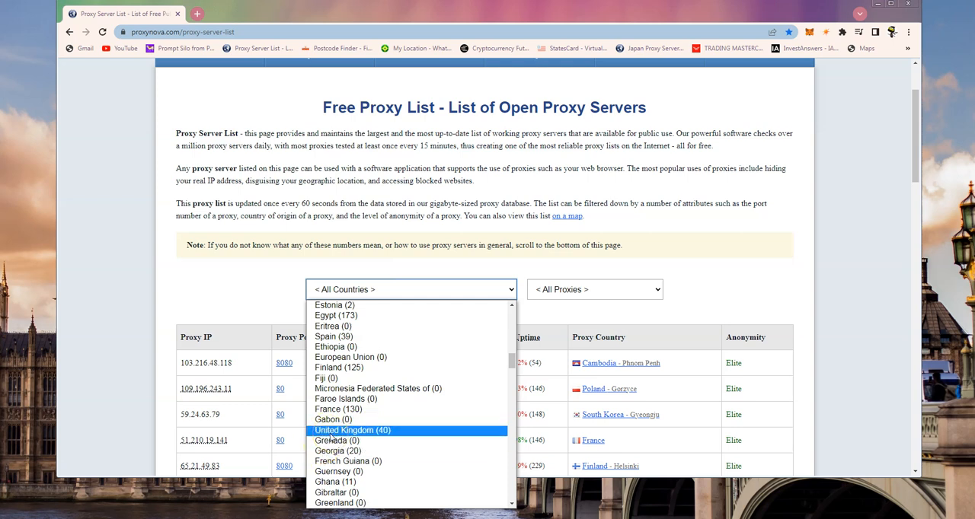
{"action": "left_click", "coordinate": [353, 429]}
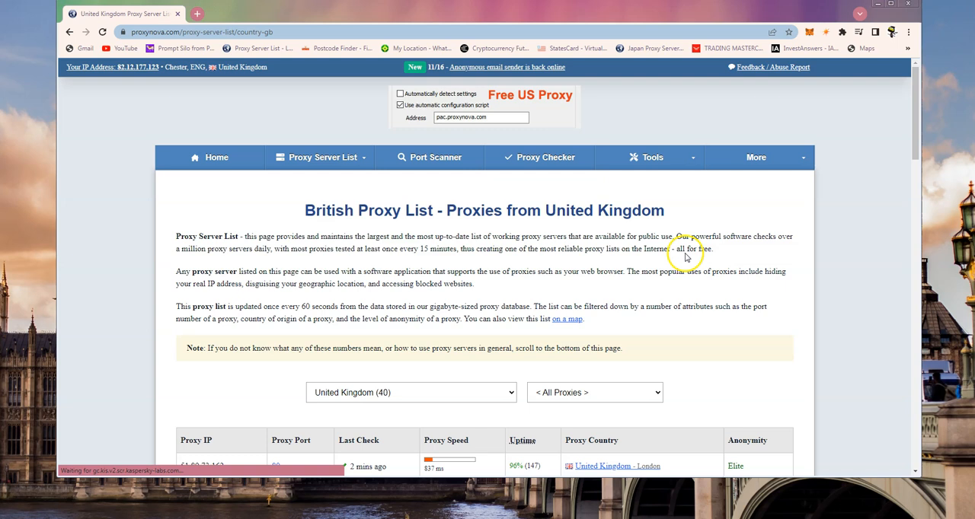
{"action": "scroll", "scroll_direction": "down", "scroll_amount": 3}
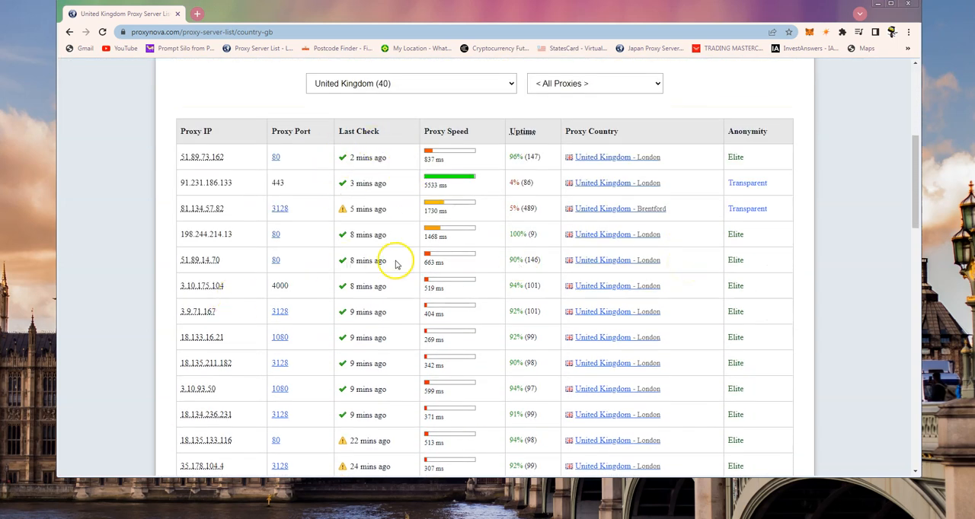
{"action": "mouse_move", "coordinate": [201, 157]}
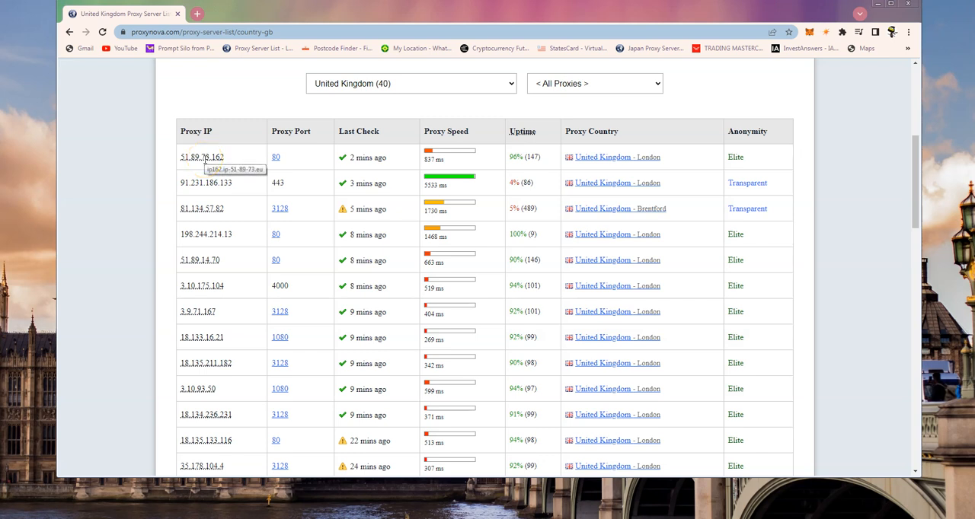
{"action": "mouse_move", "coordinate": [399, 331]}
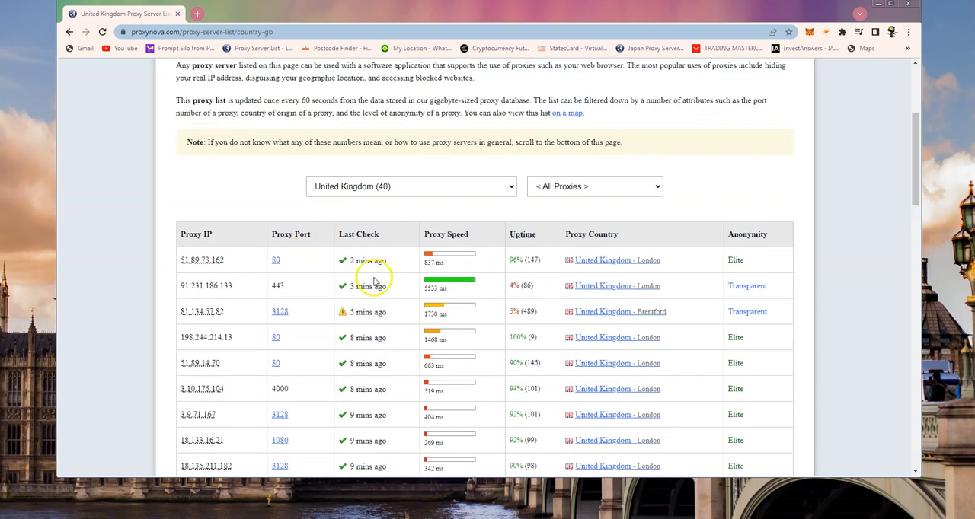
{"action": "mouse_move", "coordinate": [603, 399]}
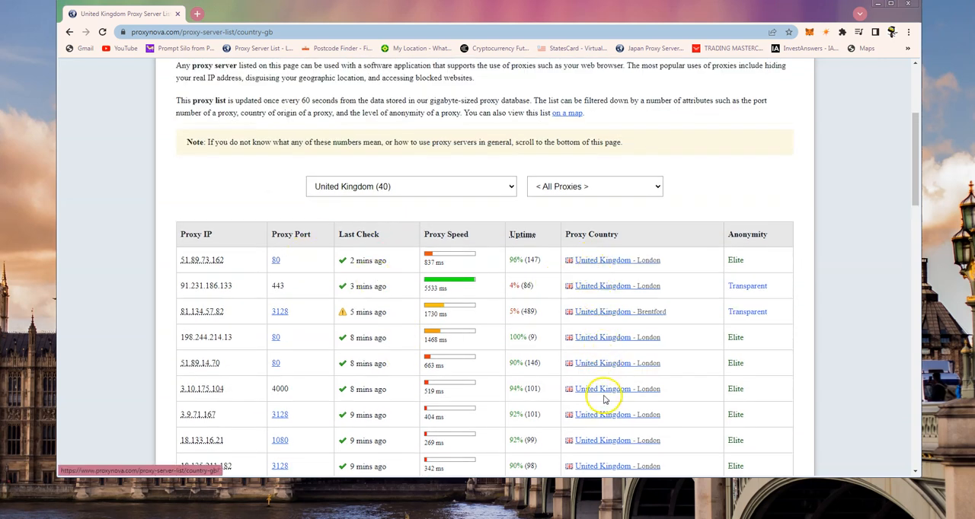
{"action": "scroll", "scroll_direction": "down", "scroll_amount": 3}
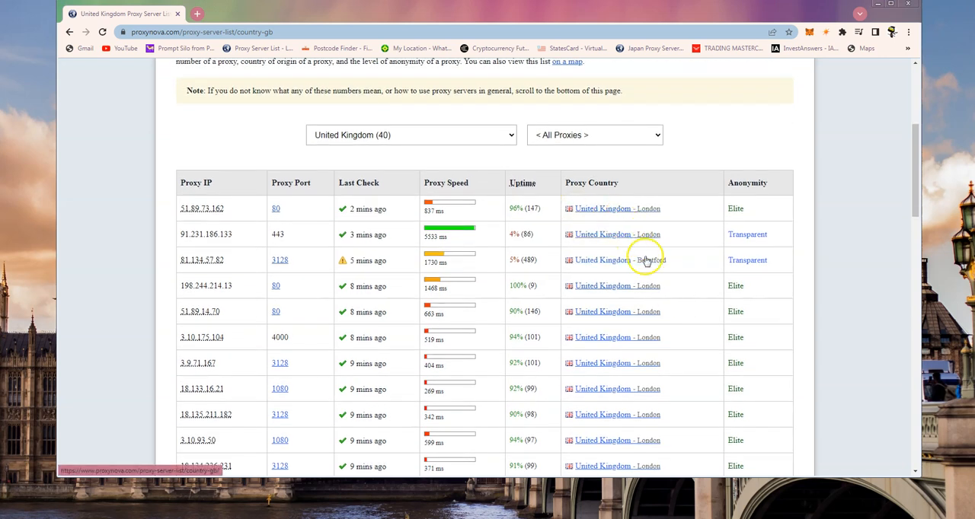
{"action": "mouse_move", "coordinate": [710, 251]}
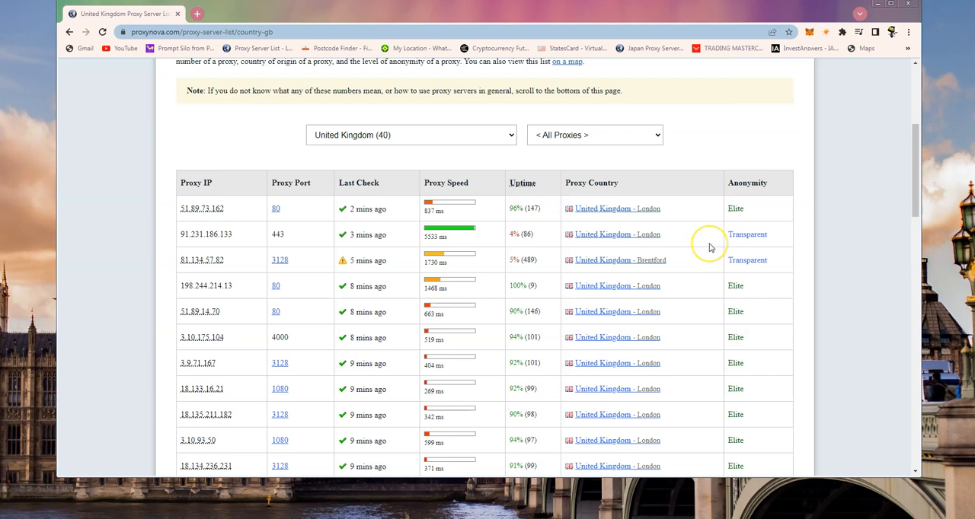
{"action": "scroll", "scroll_direction": "down", "scroll_amount": 3}
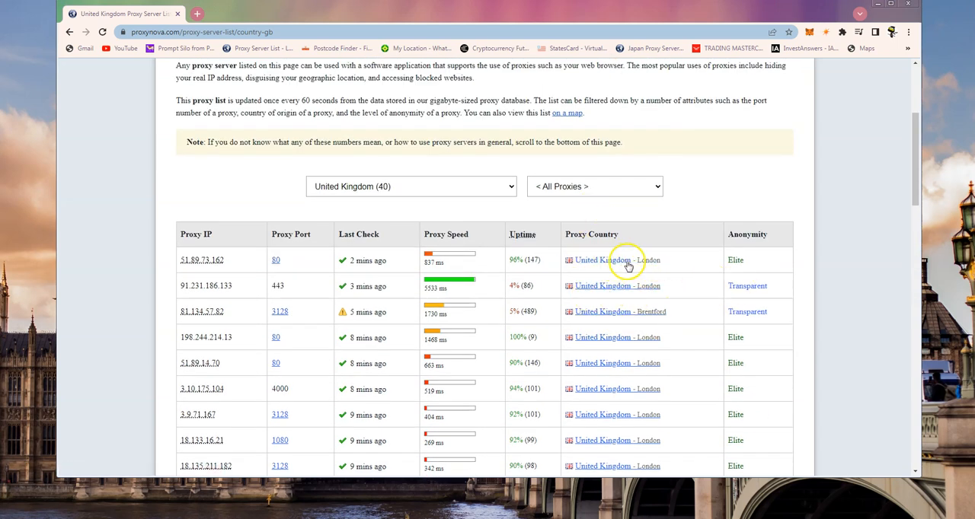
{"action": "mouse_move", "coordinate": [618, 287]}
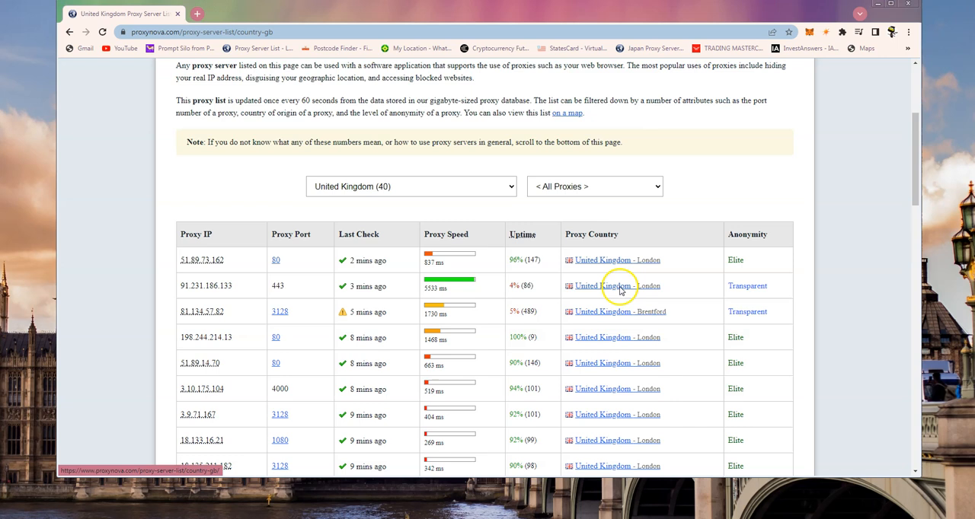
{"action": "mouse_move", "coordinate": [202, 259]}
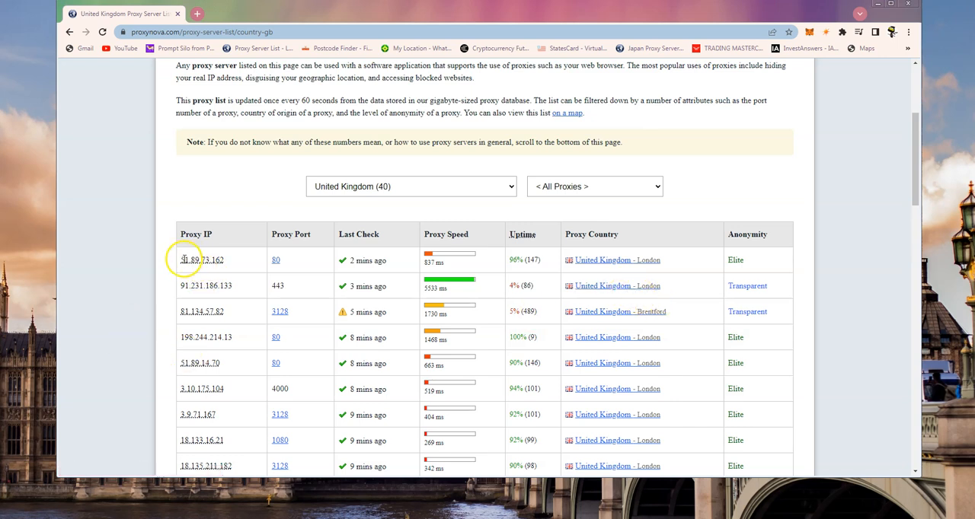
{"action": "double_click", "coordinate": [201, 259]}
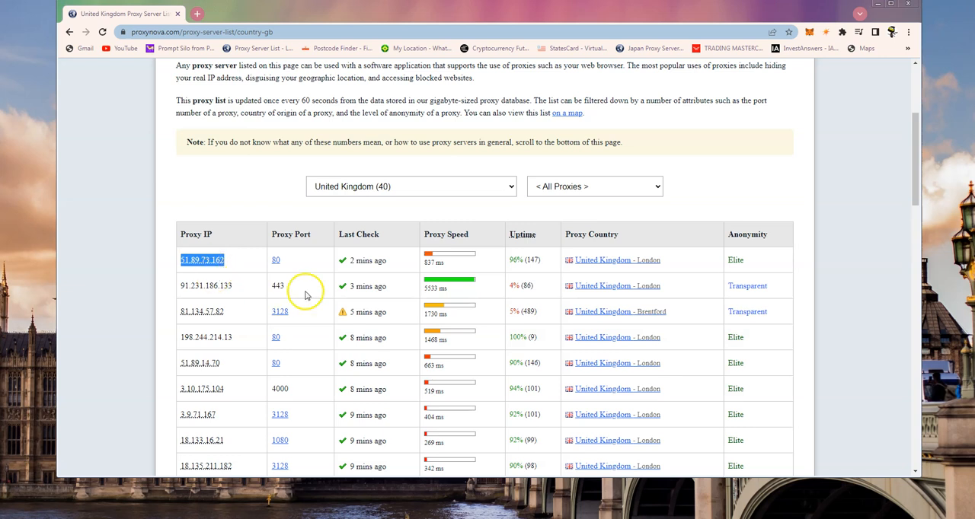
{"action": "mouse_move", "coordinate": [278, 259]}
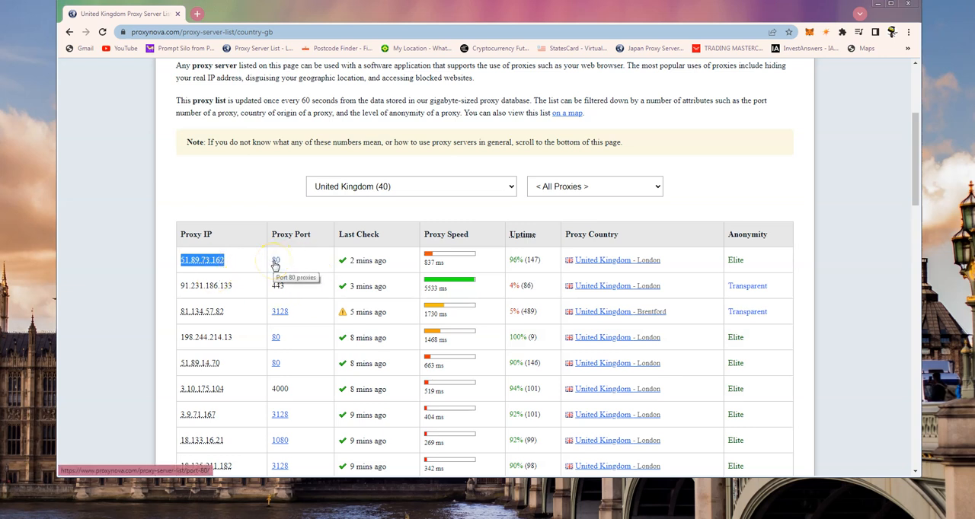
{"action": "mouse_move", "coordinate": [585, 244]}
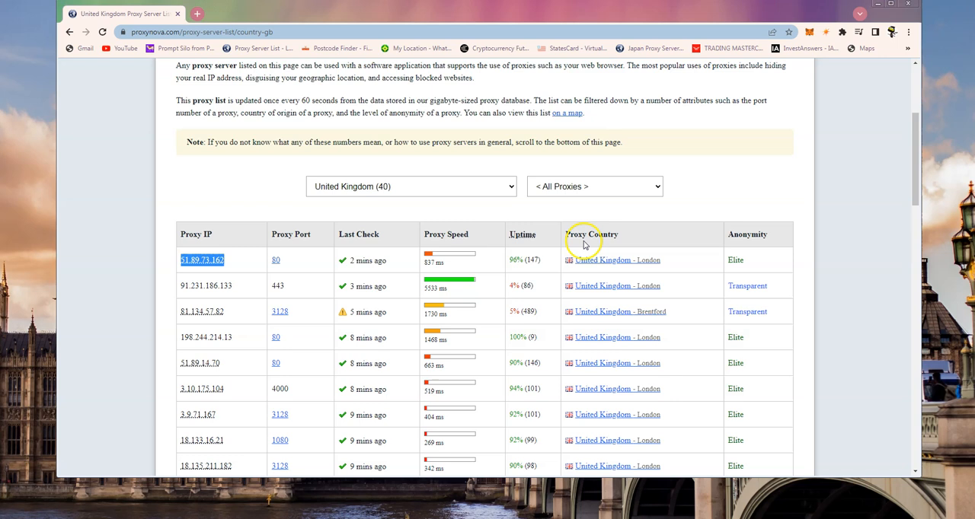
{"action": "mouse_move", "coordinate": [598, 265]}
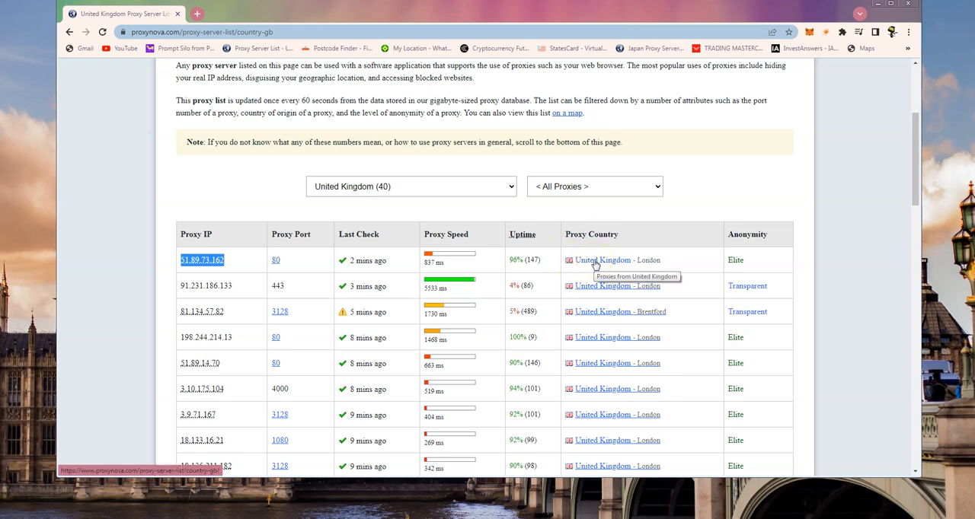
{"action": "mouse_move", "coordinate": [652, 262]}
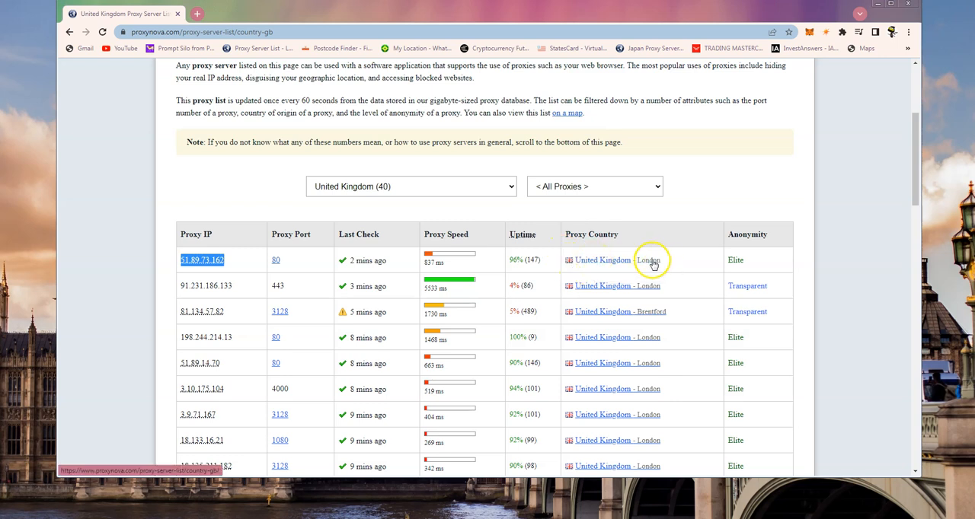
{"action": "mouse_move", "coordinate": [655, 274]}
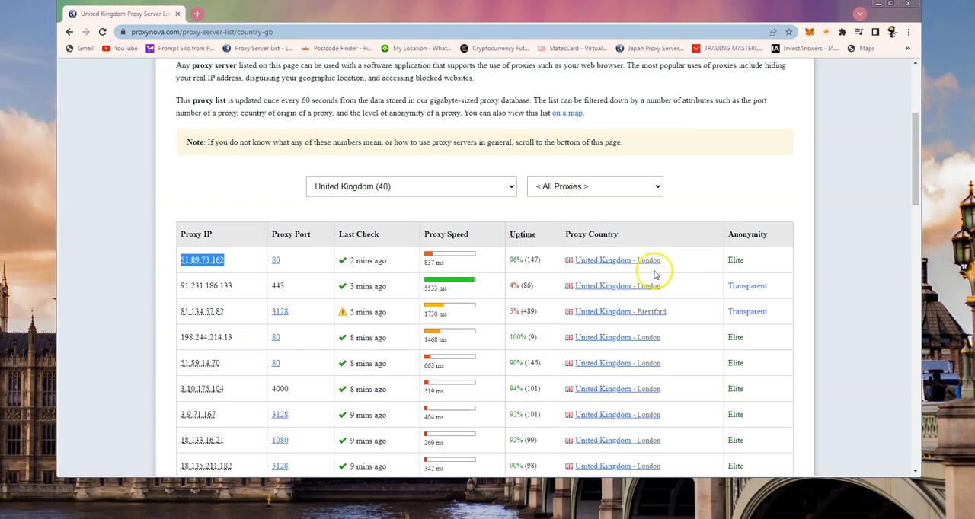
{"action": "mouse_move", "coordinate": [460, 251]}
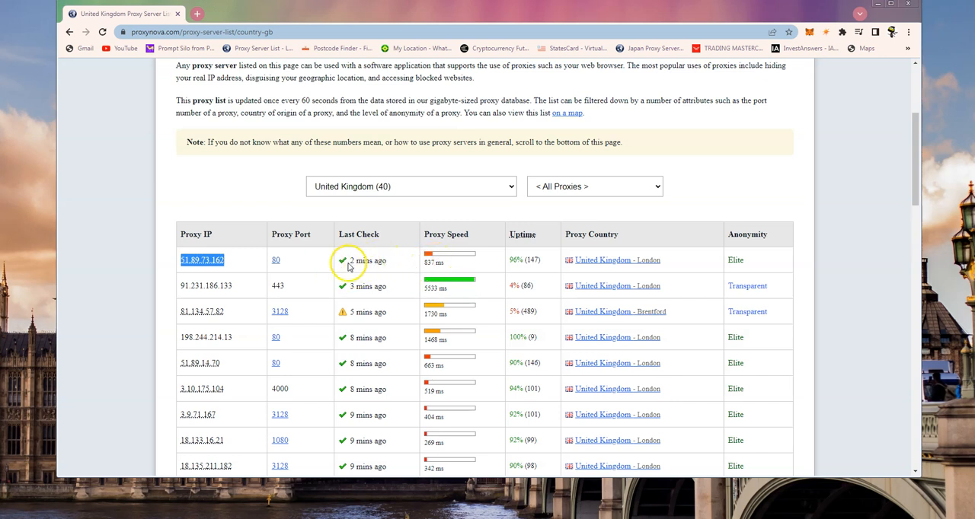
{"action": "mouse_move", "coordinate": [540, 272]}
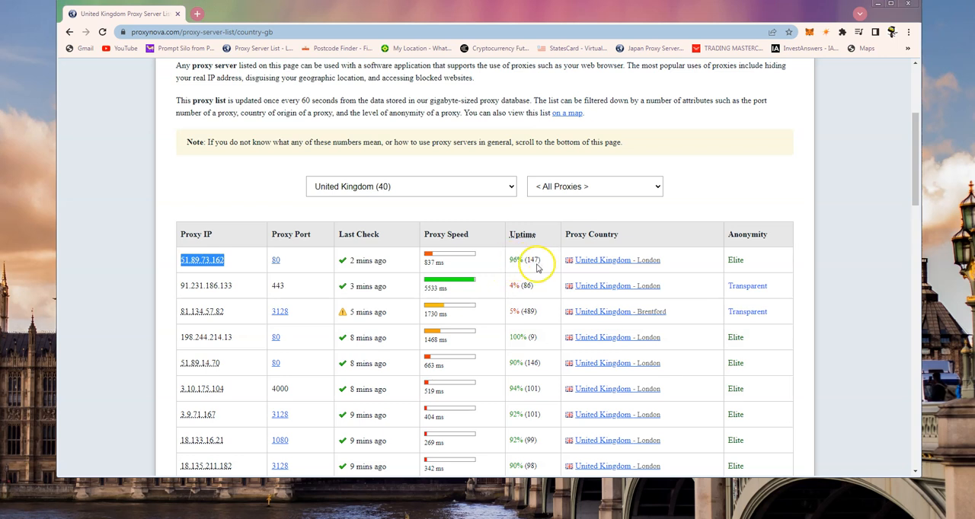
{"action": "mouse_move", "coordinate": [738, 259]}
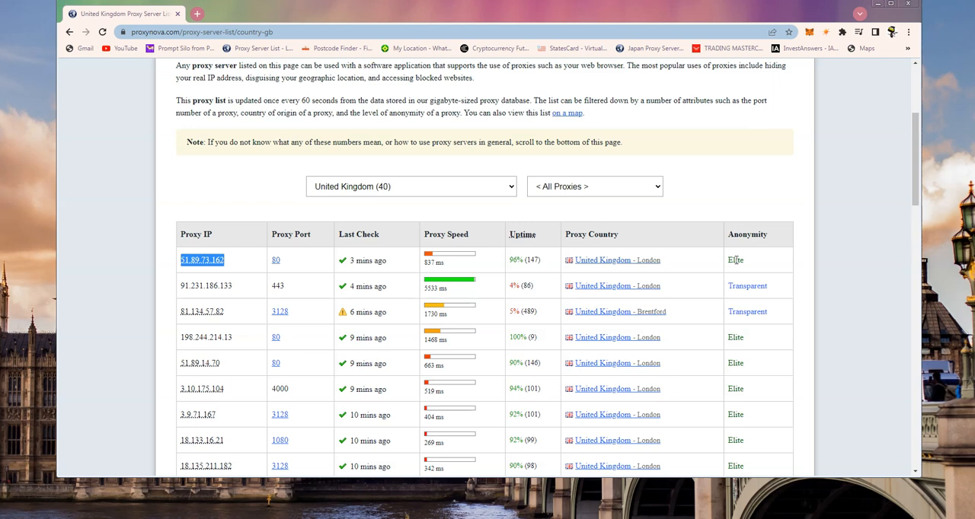
{"action": "mouse_move", "coordinate": [716, 258]}
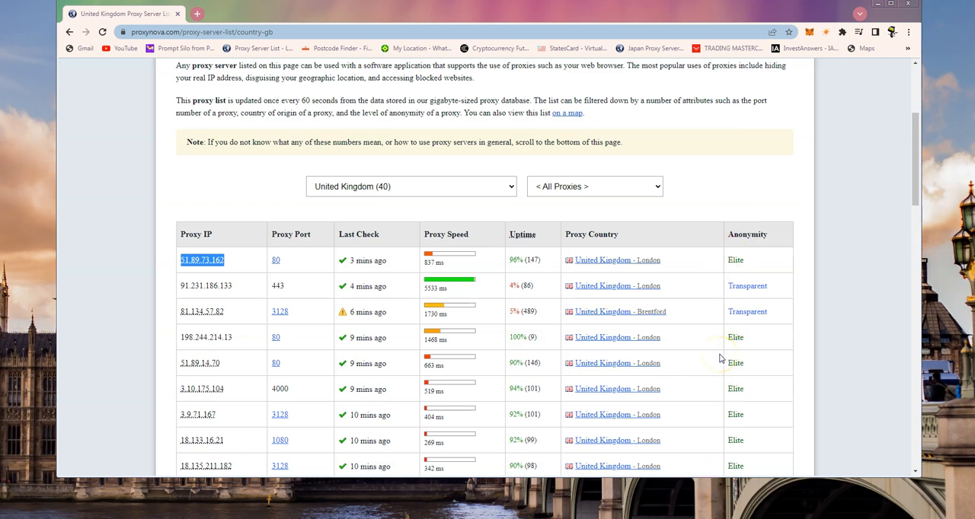
{"action": "scroll", "scroll_direction": "up", "scroll_amount": 3}
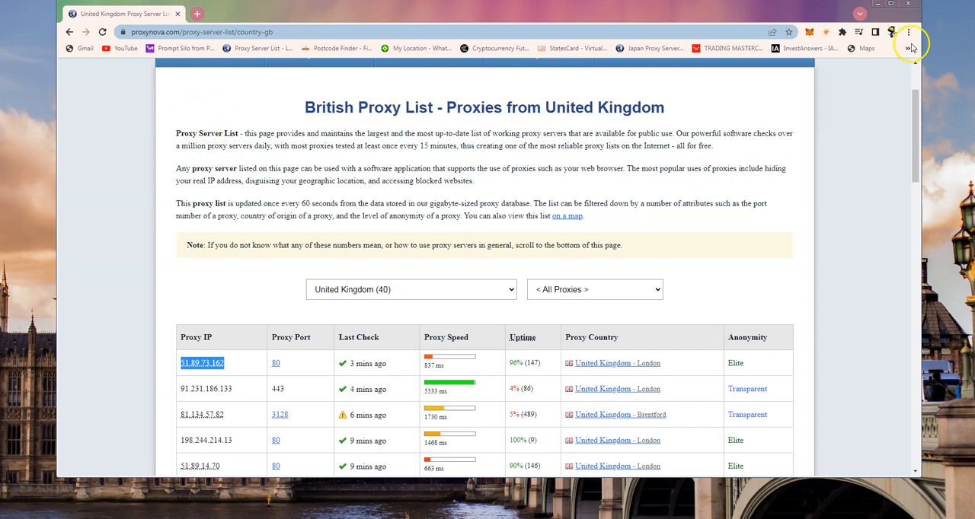
Reach Chrome's System settings and launch the computer's proxy settings (Internet Properties)
{"action": "left_click", "coordinate": [908, 32]}
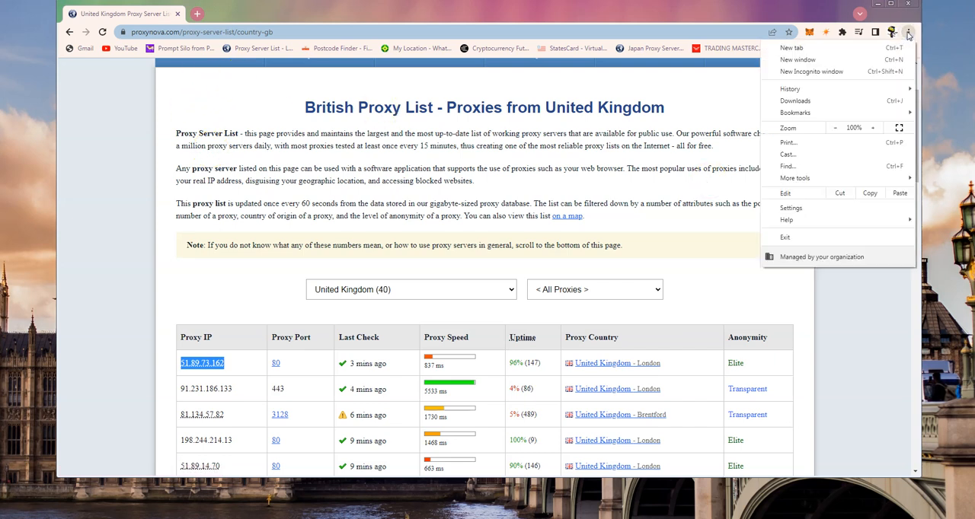
{"action": "mouse_move", "coordinate": [820, 291]}
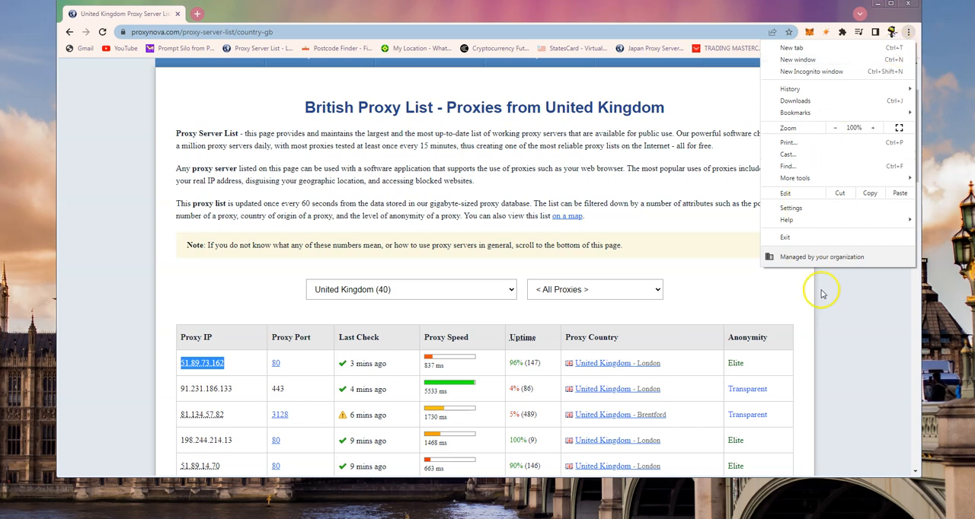
{"action": "left_click", "coordinate": [789, 208]}
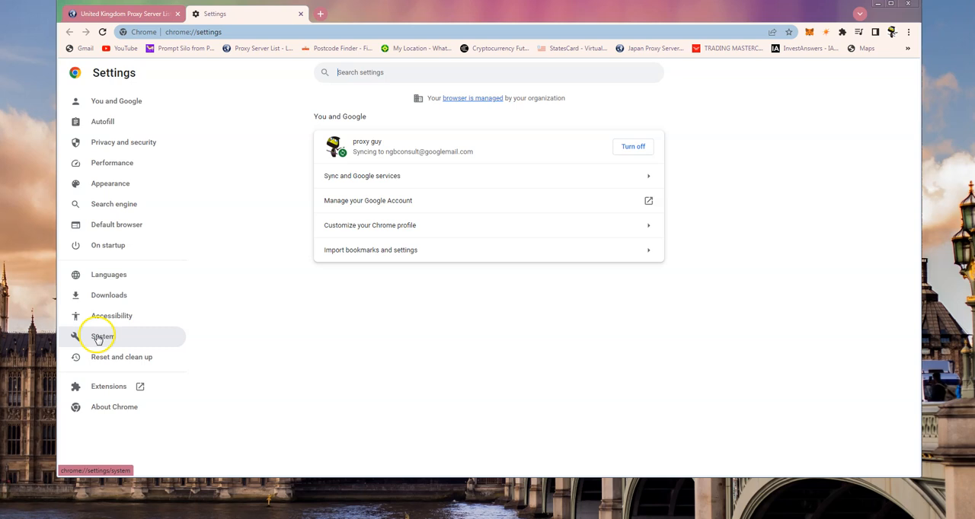
{"action": "left_click", "coordinate": [102, 335]}
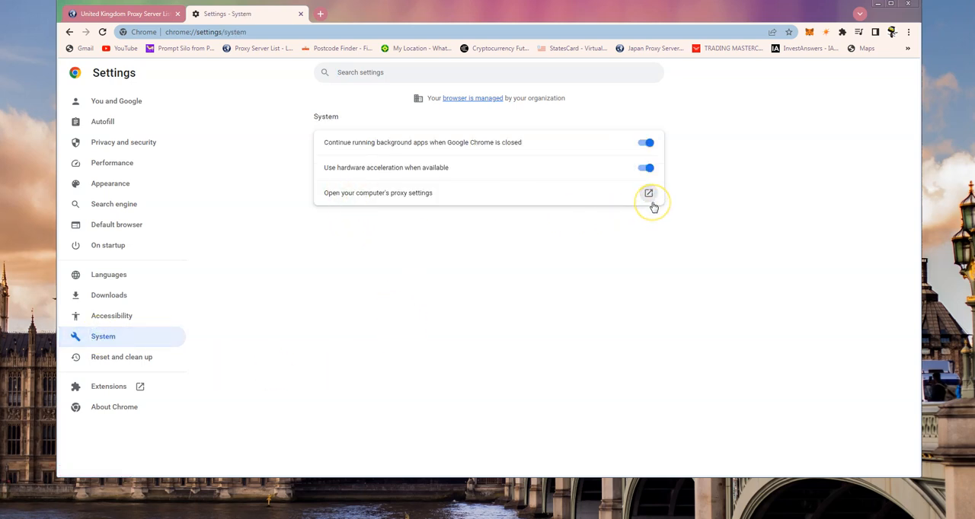
{"action": "mouse_move", "coordinate": [649, 200]}
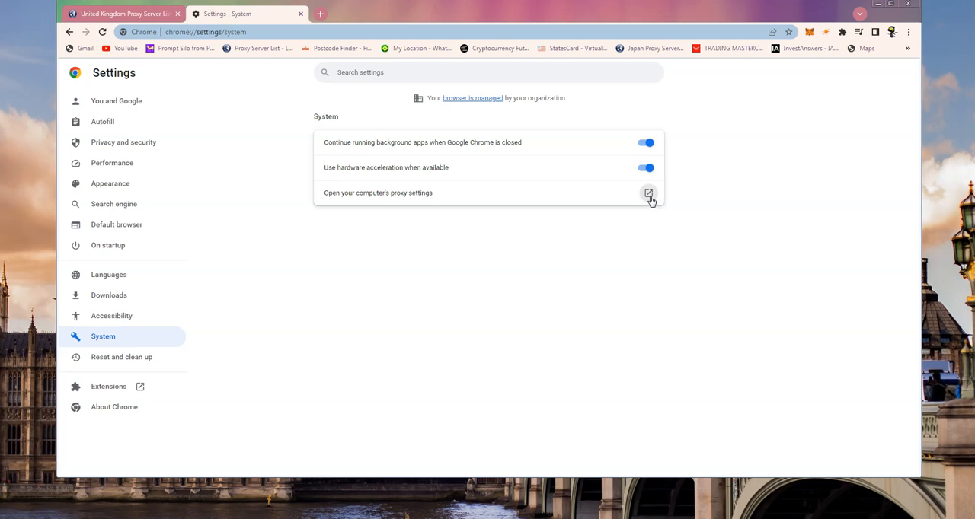
{"action": "left_click", "coordinate": [649, 192]}
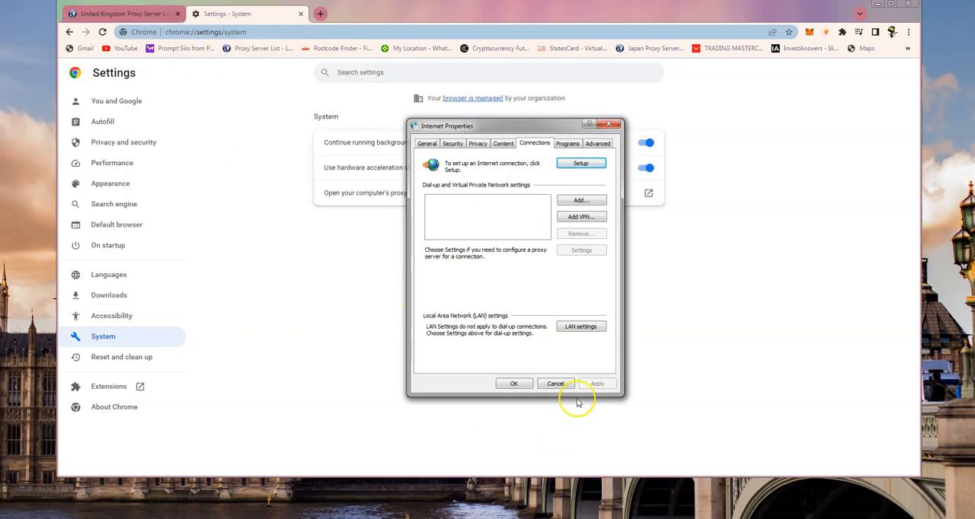
{"action": "mouse_move", "coordinate": [521, 326]}
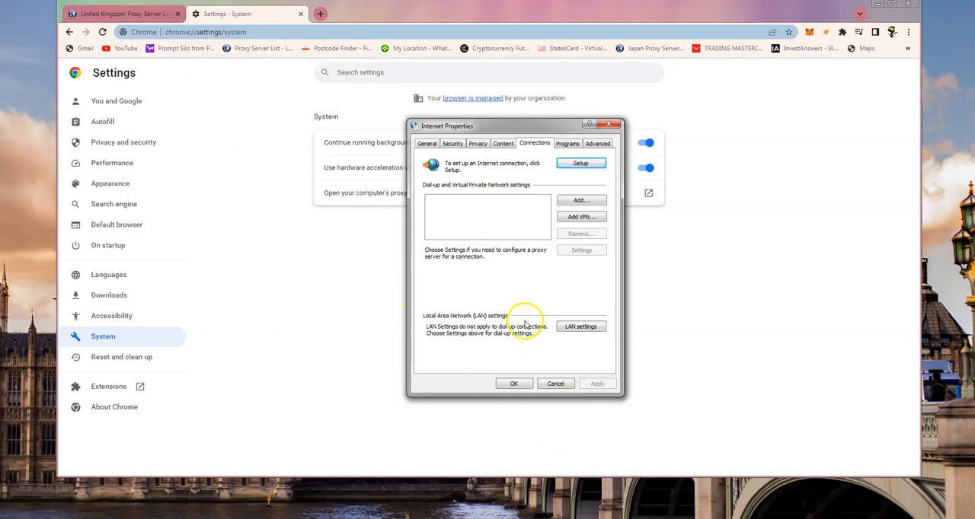
{"action": "mouse_move", "coordinate": [651, 378]}
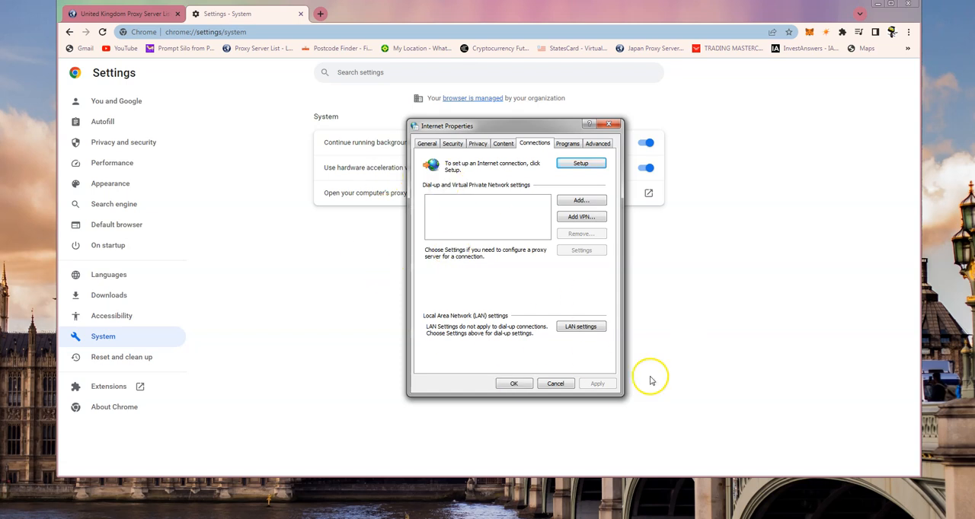
{"action": "mouse_move", "coordinate": [597, 358]}
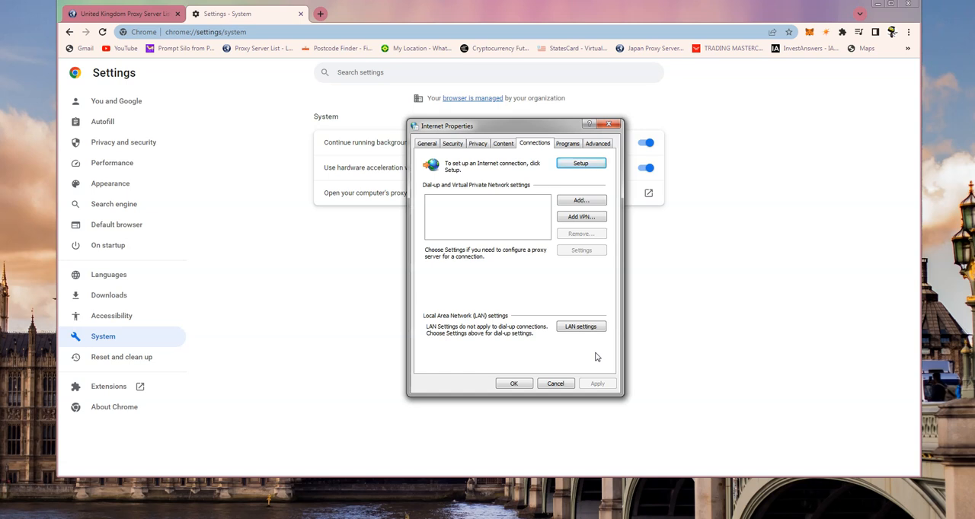
{"action": "mouse_move", "coordinate": [603, 355]}
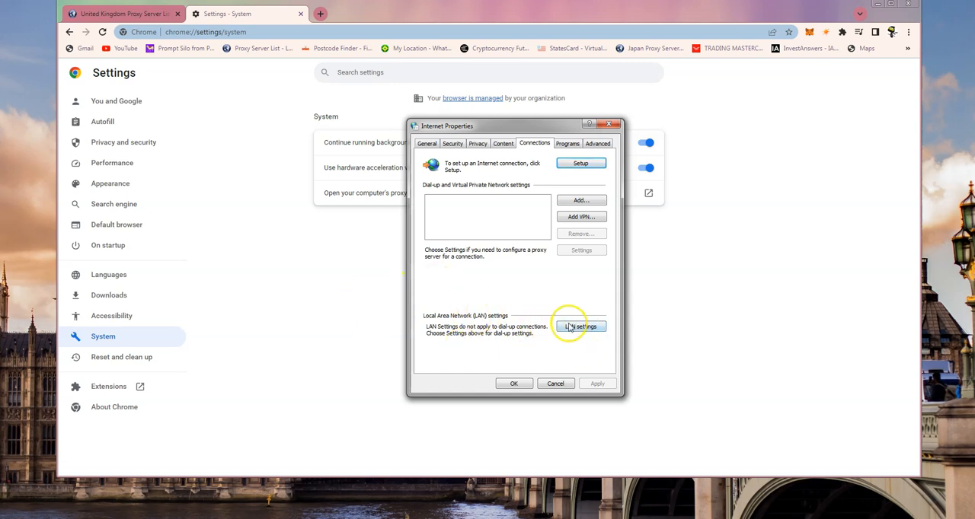
Enable a LAN proxy server, enter the UK proxy address starting 185.86, and return to ProxyNova for the port
{"action": "left_click", "coordinate": [582, 326]}
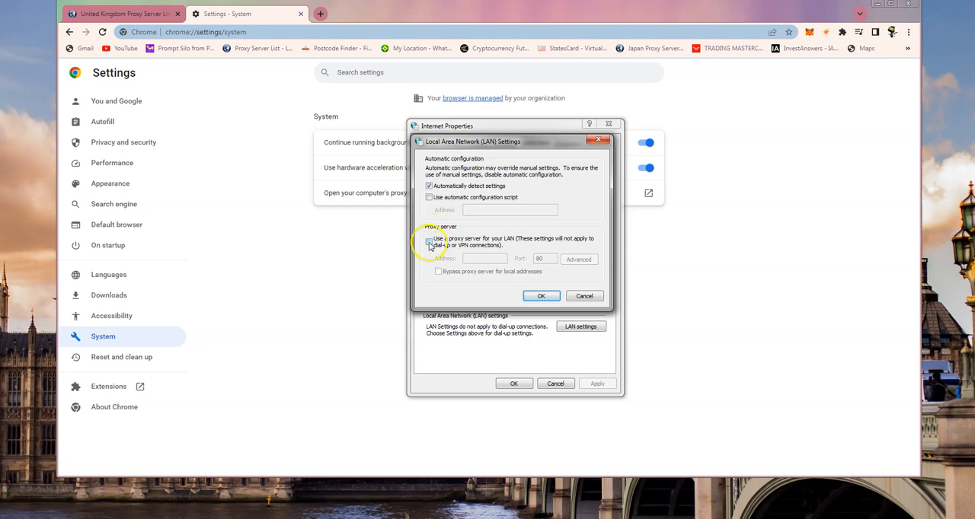
{"action": "left_click", "coordinate": [430, 241]}
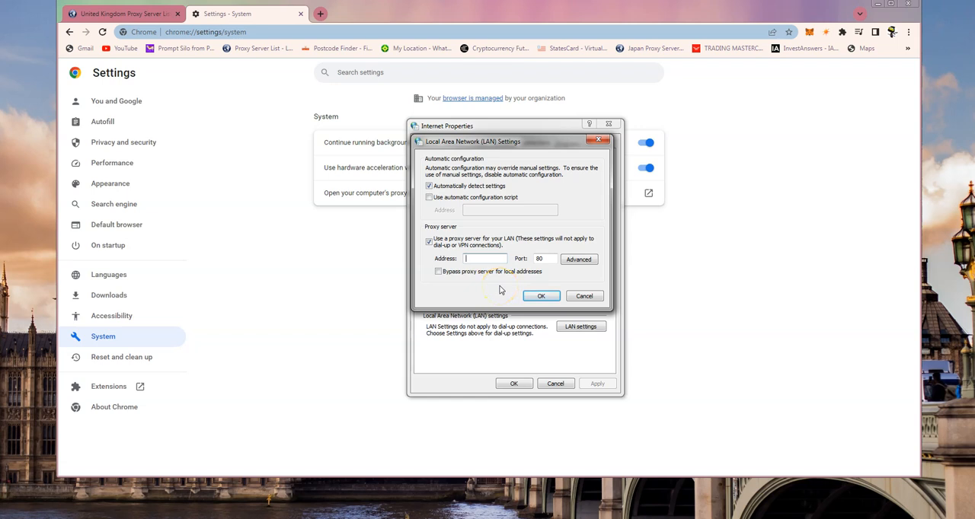
{"action": "type", "text": "185.94."}
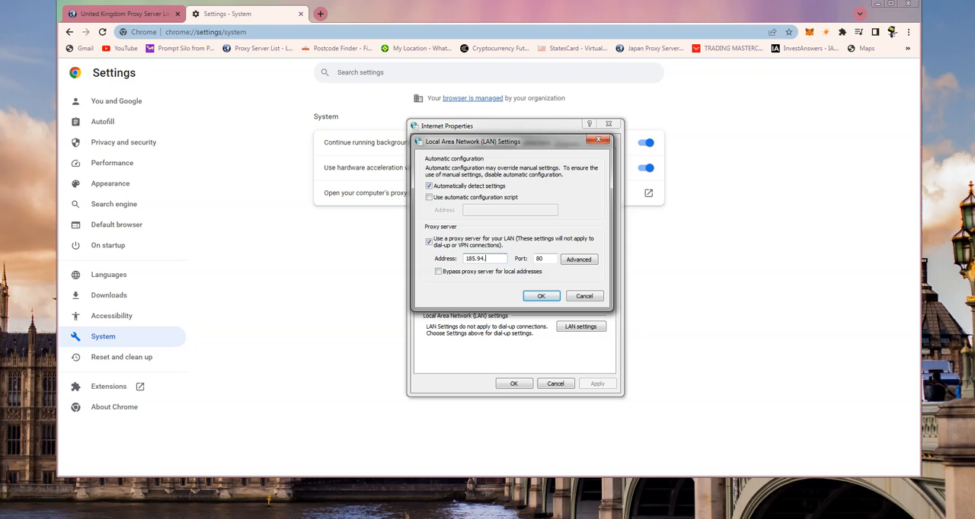
{"action": "type", "text": "86.29"}
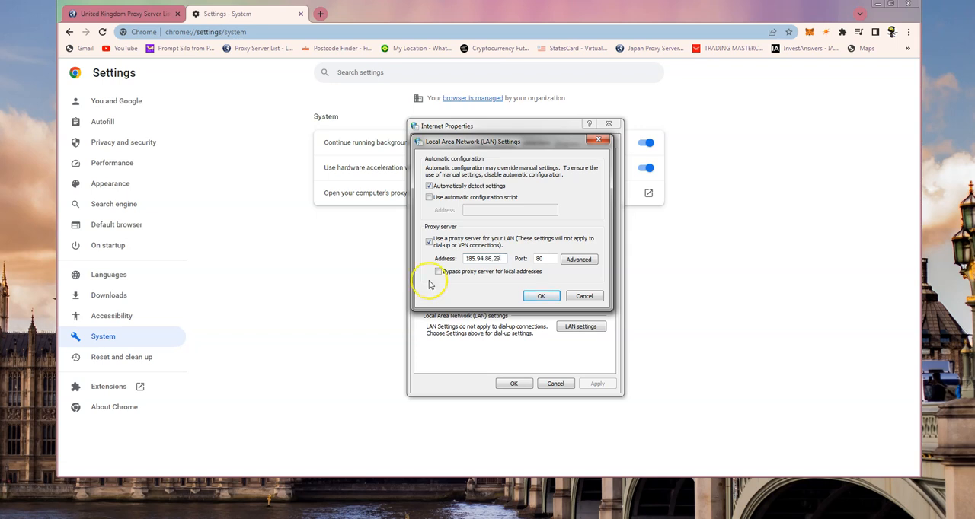
{"action": "left_click", "coordinate": [542, 259]}
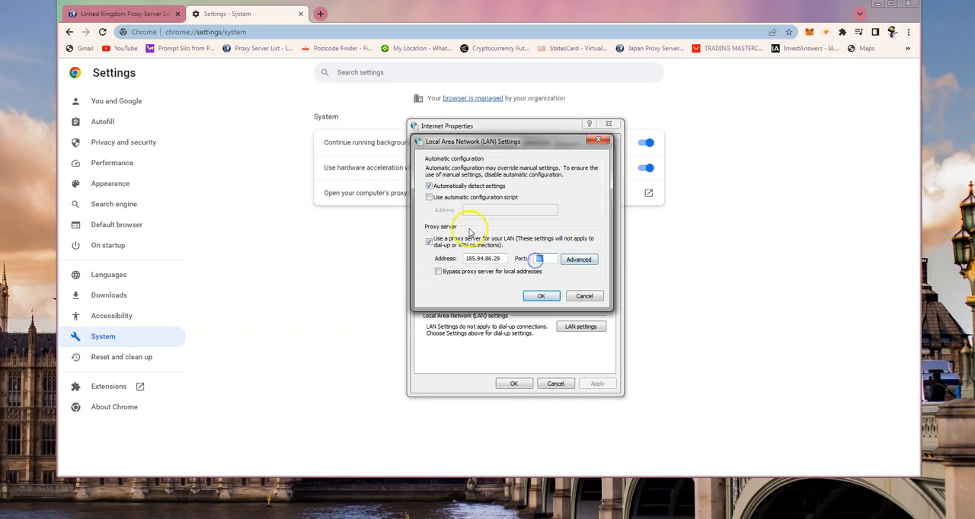
{"action": "left_click", "coordinate": [122, 14]}
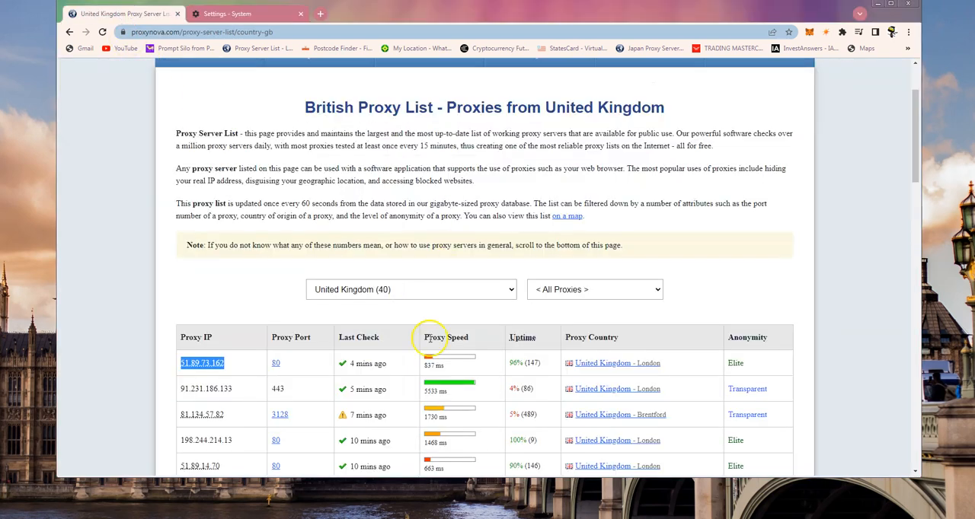
Review the UK proxy table headed by 51.89.73.162:80 and scroll to more London proxies
{"action": "left_click", "coordinate": [243, 14]}
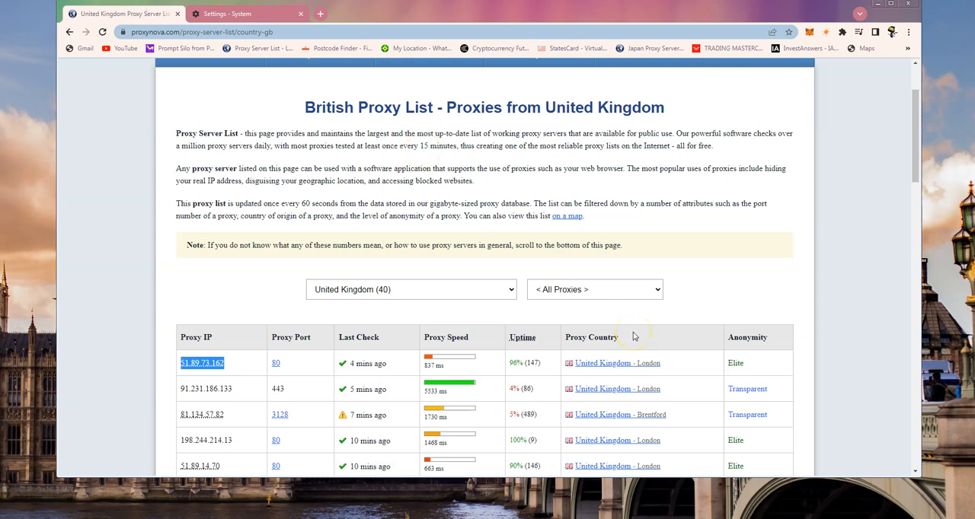
{"action": "mouse_move", "coordinate": [634, 333]}
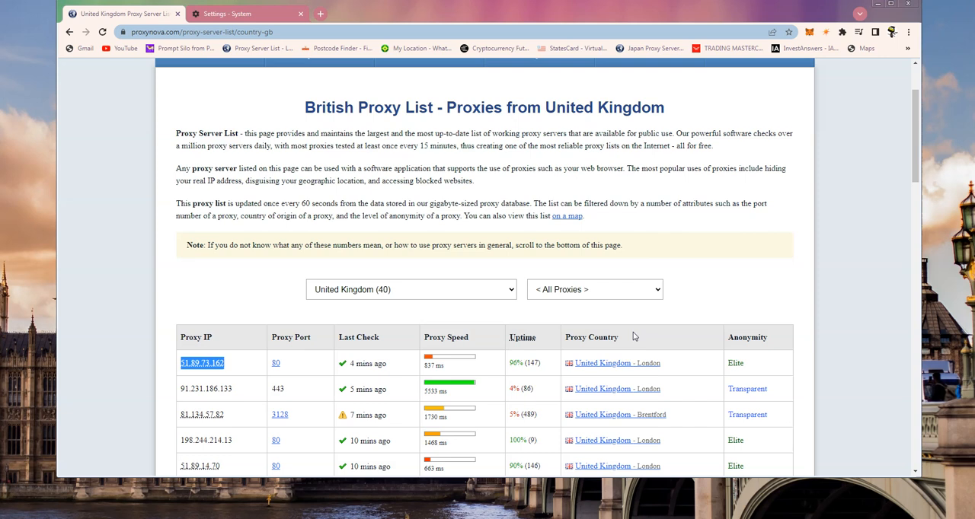
{"action": "scroll", "scroll_direction": "down", "scroll_amount": 3}
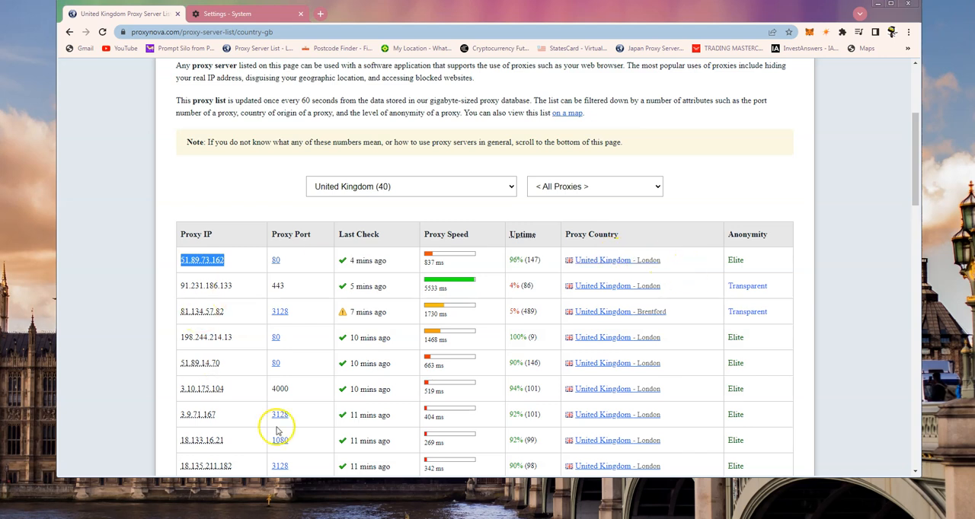
{"action": "mouse_move", "coordinate": [442, 399]}
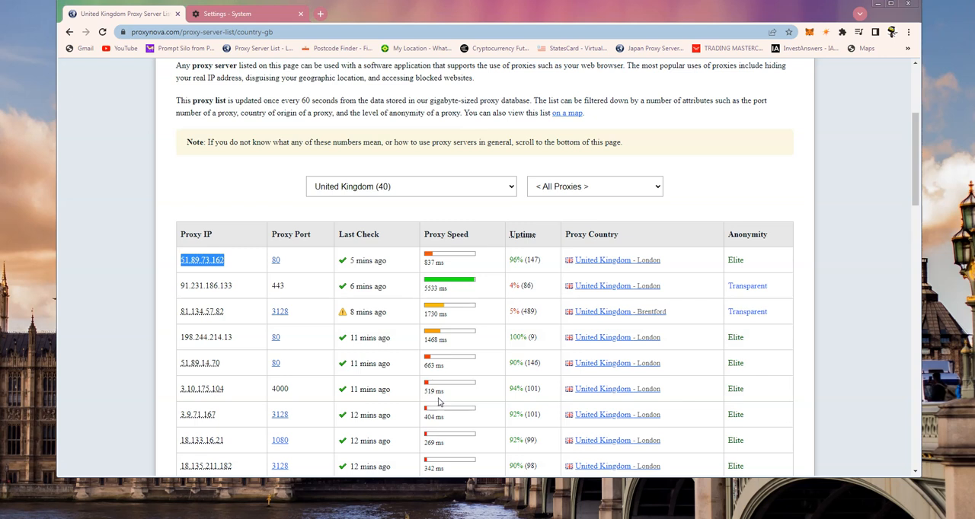
{"action": "mouse_move", "coordinate": [445, 402]}
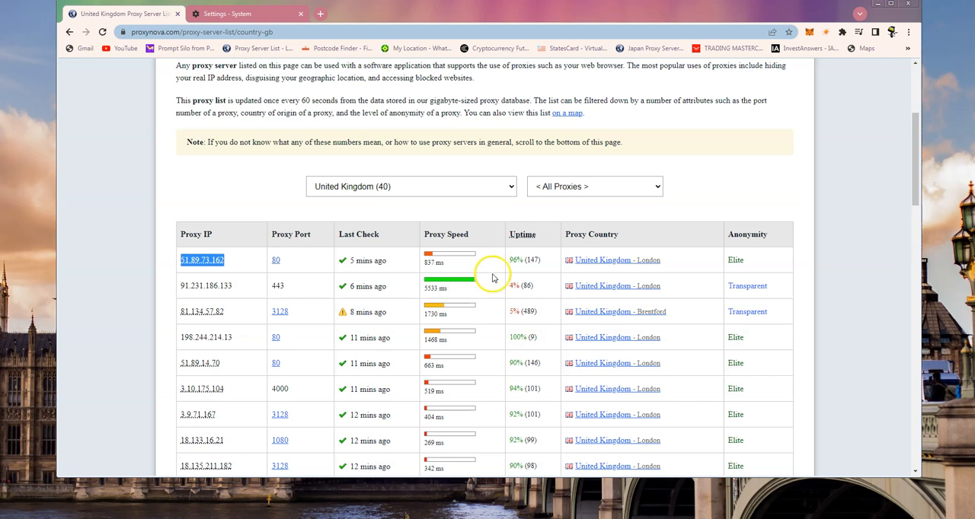
{"action": "mouse_move", "coordinate": [491, 346]}
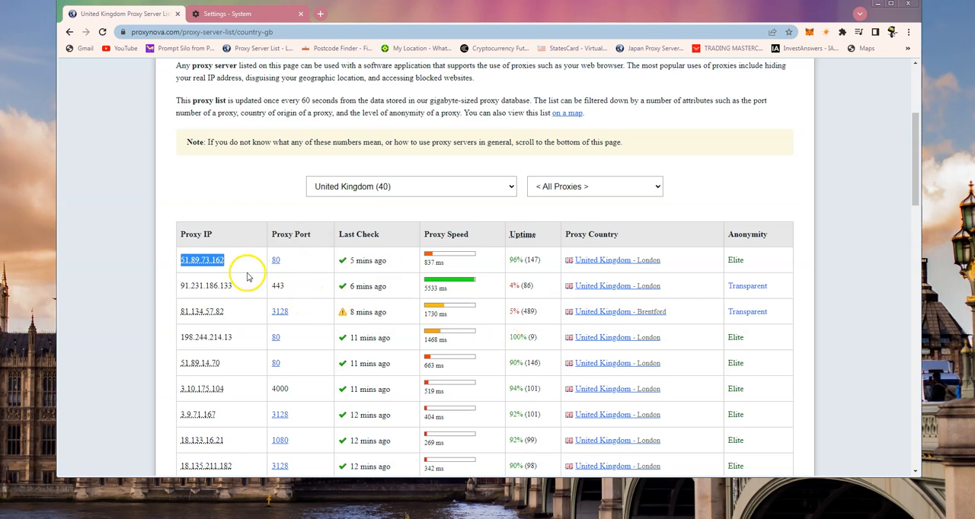
{"action": "mouse_move", "coordinate": [281, 288]}
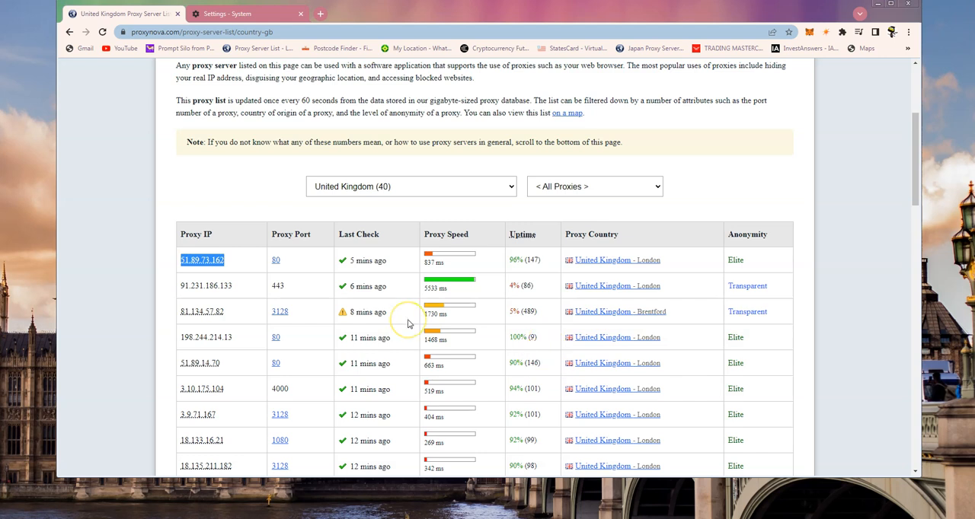
{"action": "mouse_move", "coordinate": [469, 317]}
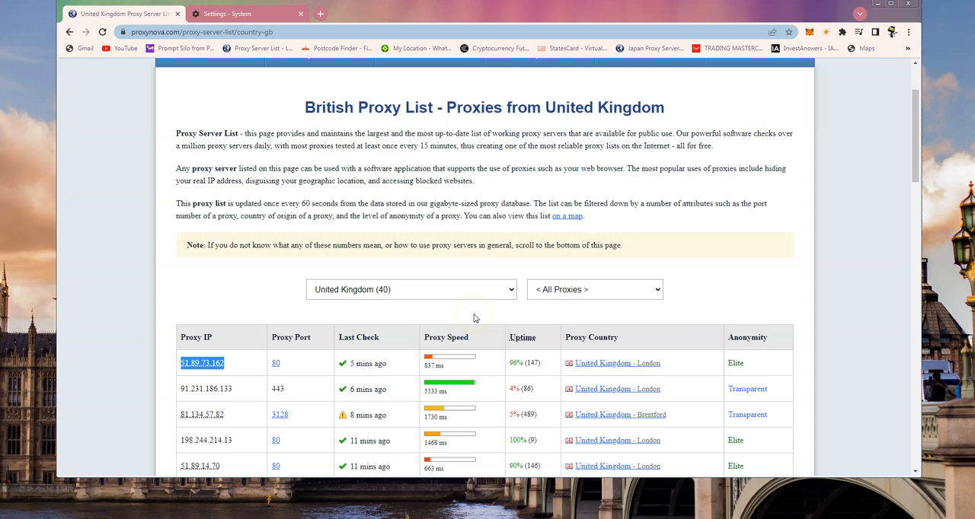
{"action": "mouse_move", "coordinate": [481, 374]}
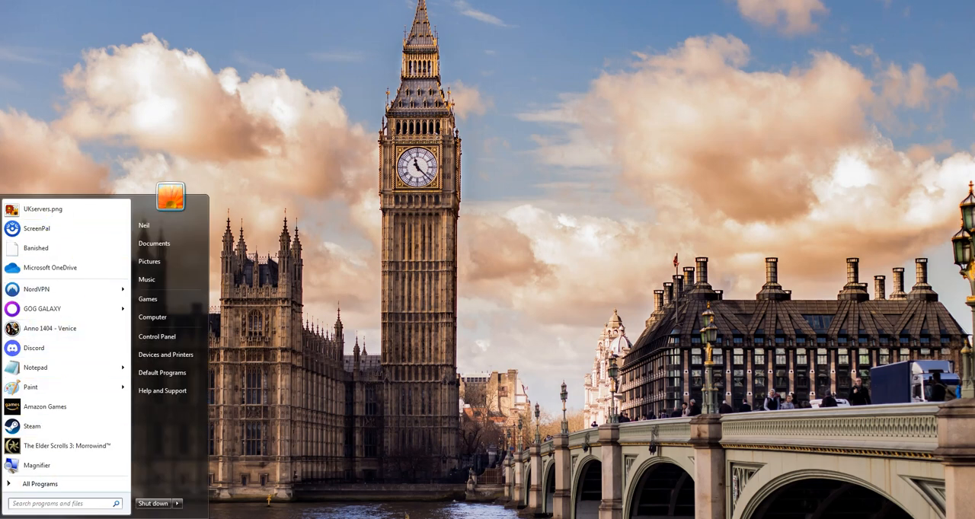
Launch NordVPN from the Start menu
{"action": "left_click", "coordinate": [36, 288]}
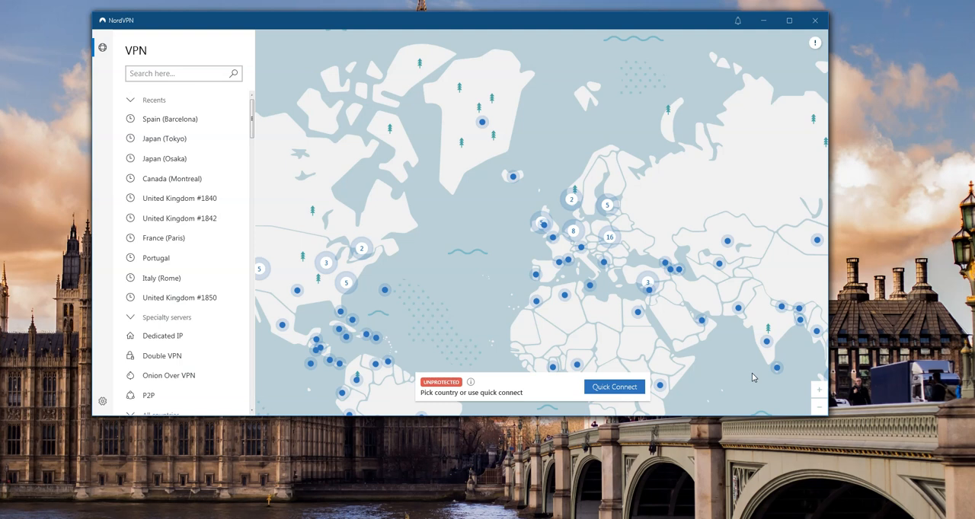
{"action": "mouse_move", "coordinate": [561, 295]}
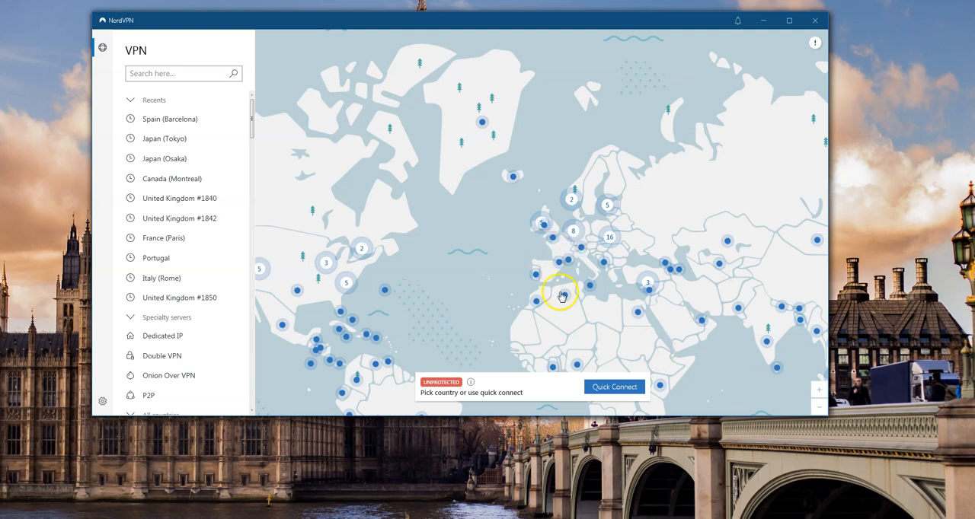
{"action": "mouse_move", "coordinate": [459, 268]}
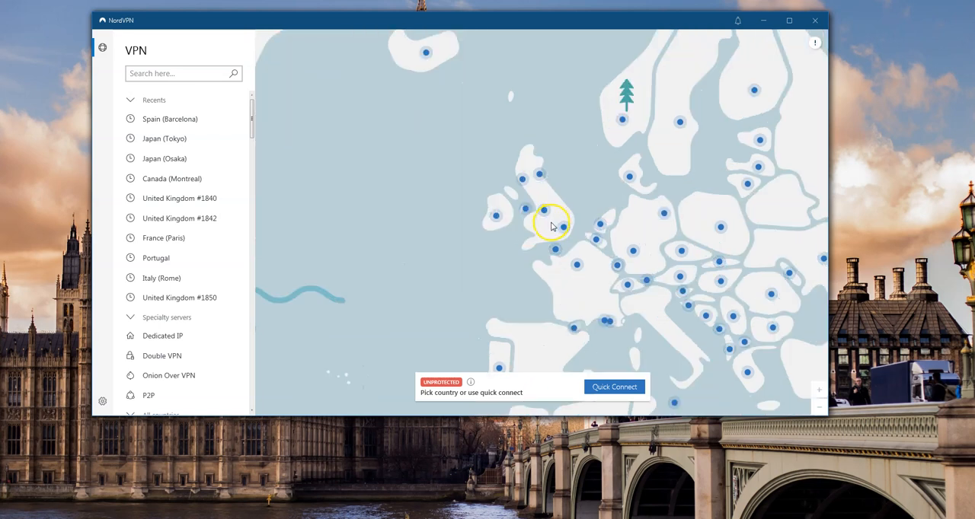
{"action": "mouse_move", "coordinate": [562, 230]}
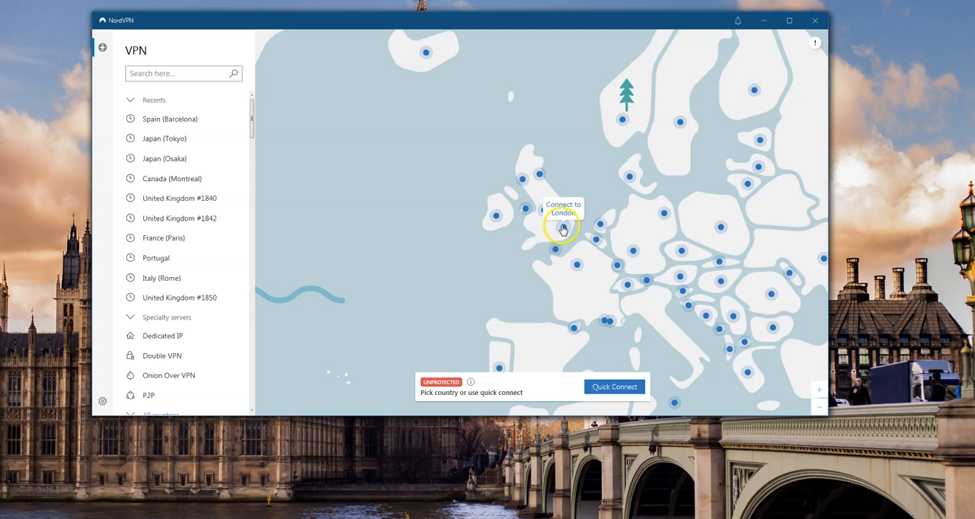
Connect NordVPN to a United Kingdom server via the London map pin
{"action": "left_click", "coordinate": [563, 228]}
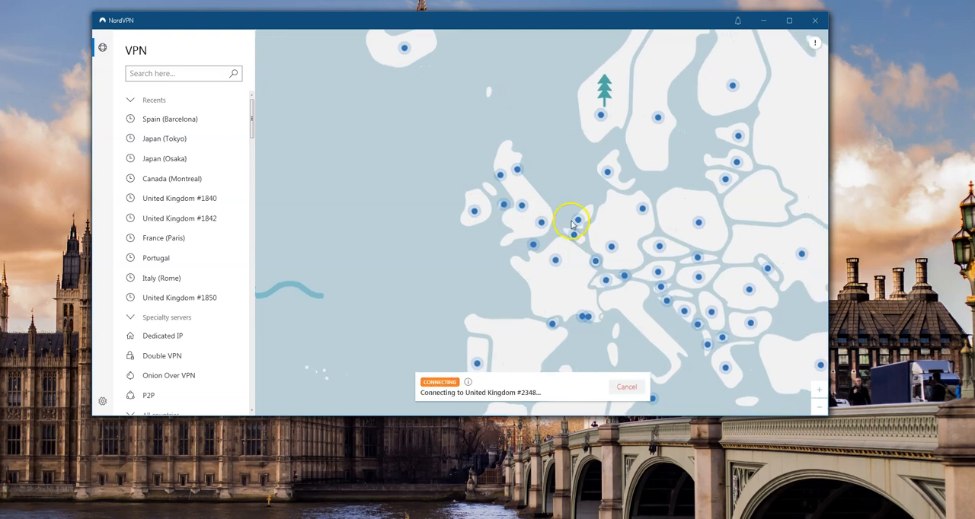
{"action": "mouse_move", "coordinate": [527, 209]}
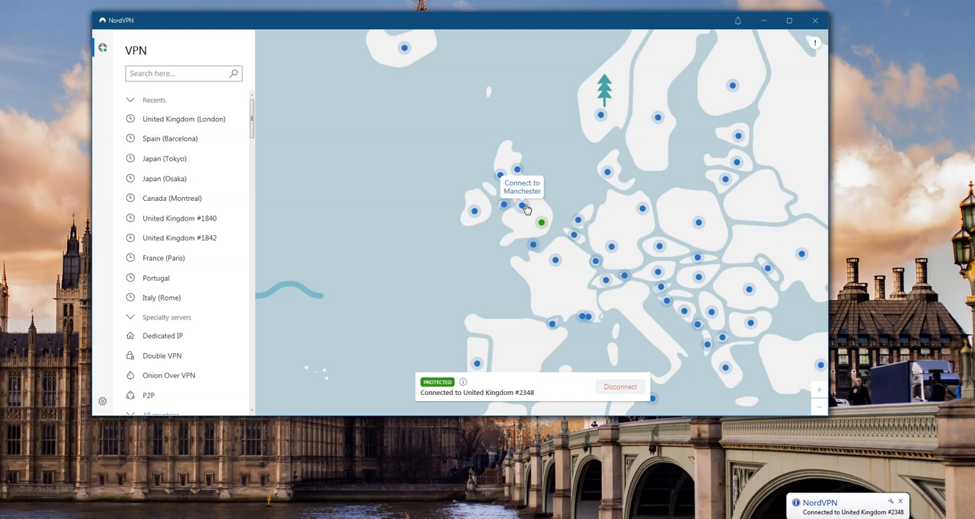
{"action": "mouse_move", "coordinate": [558, 405]}
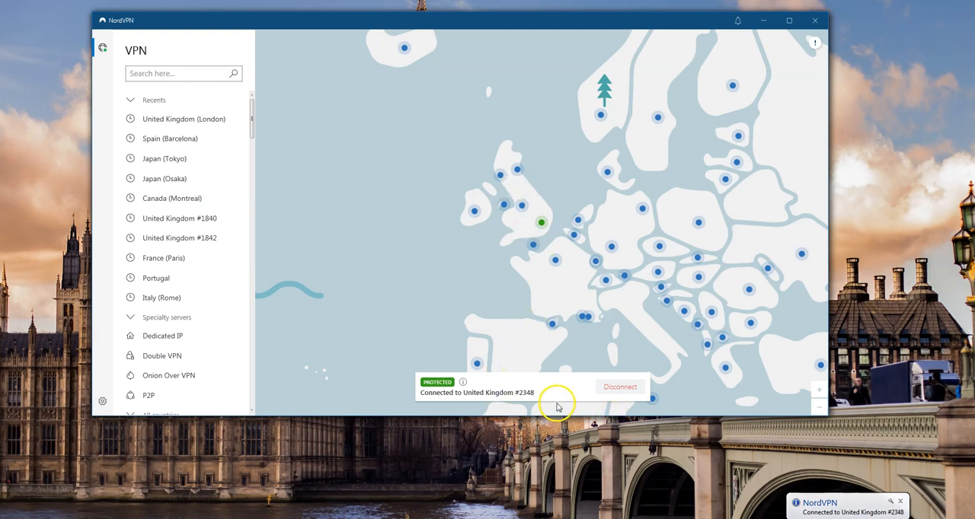
{"action": "mouse_move", "coordinate": [763, 22]}
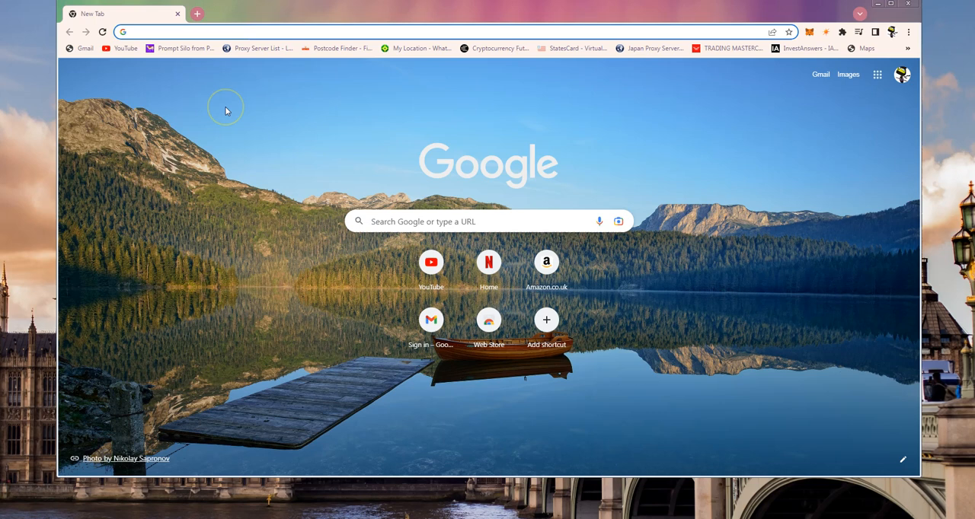
Load the GPS Coordinates My Location page from its bookmark in a new tab
{"action": "left_click", "coordinate": [417, 48]}
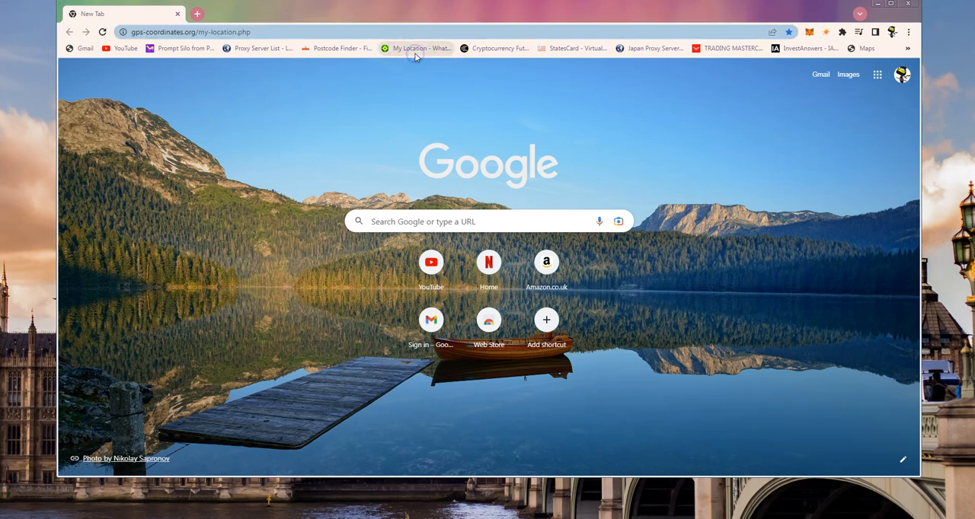
{"action": "left_click", "coordinate": [423, 49]}
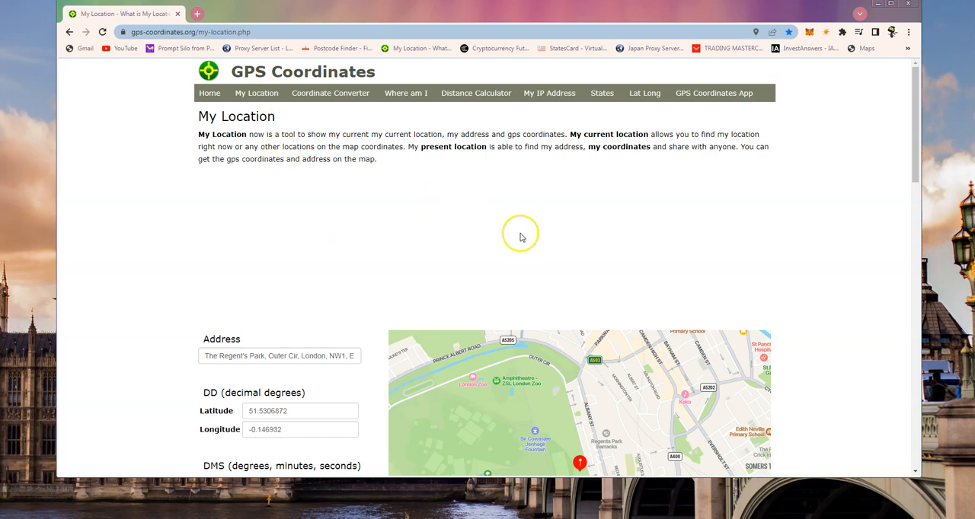
View the Regent's Park, London address and zoom the map out to show London within south-east England
{"action": "scroll", "scroll_direction": "down", "scroll_amount": 3}
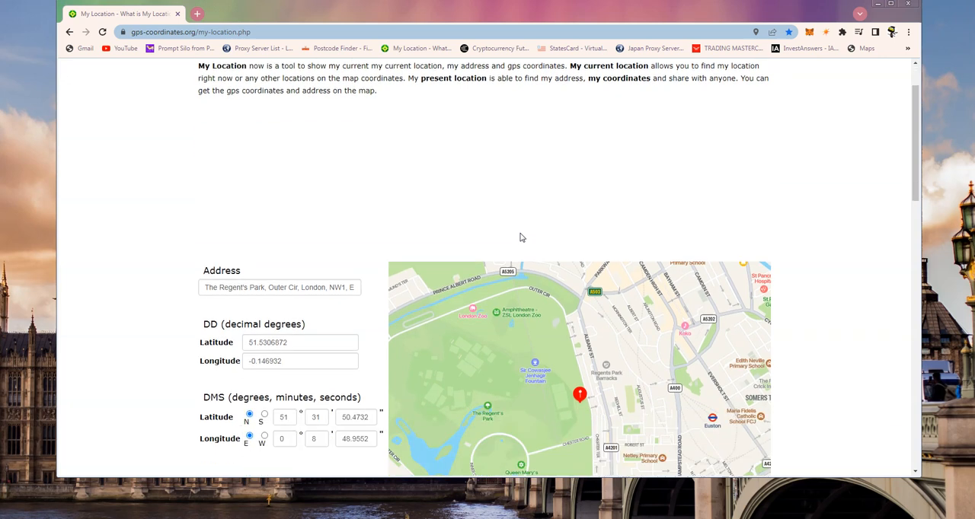
{"action": "scroll", "scroll_direction": "down", "scroll_amount": 3}
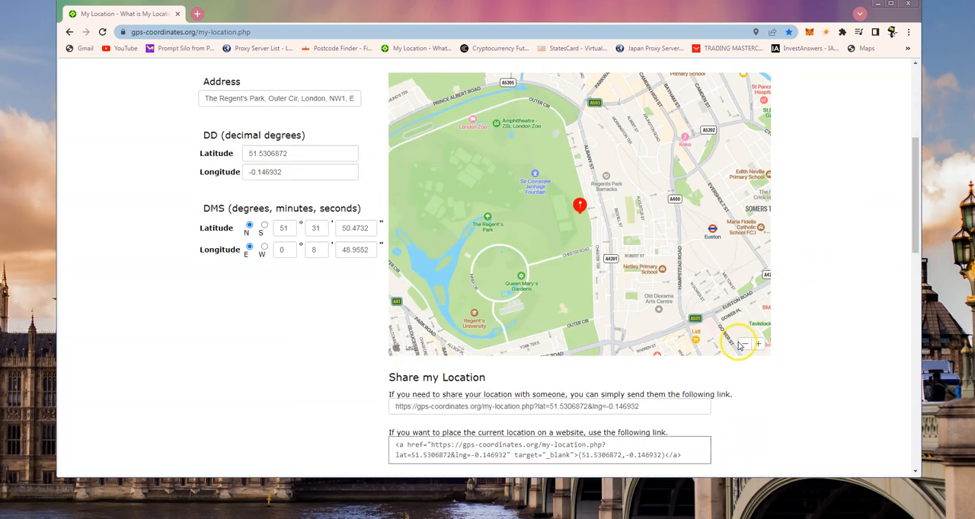
{"action": "left_click", "coordinate": [743, 344]}
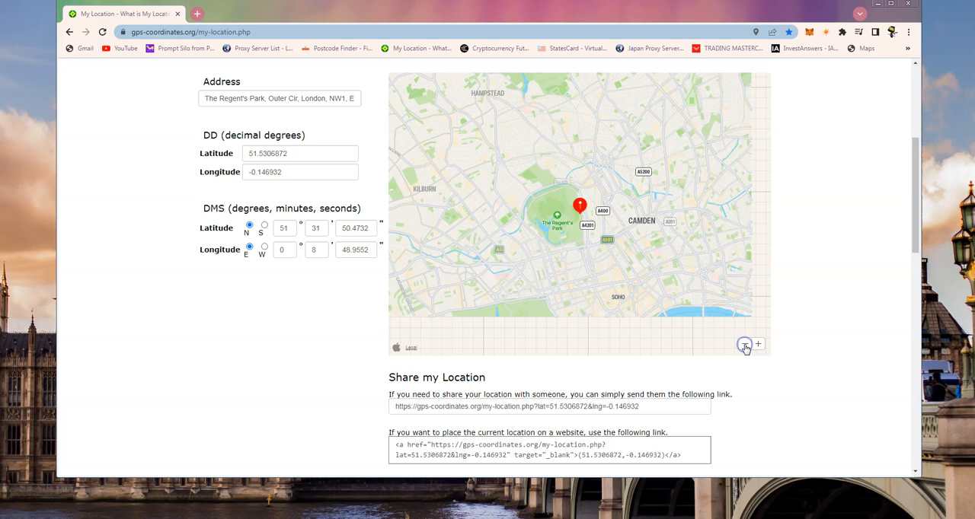
{"action": "left_click", "coordinate": [743, 345]}
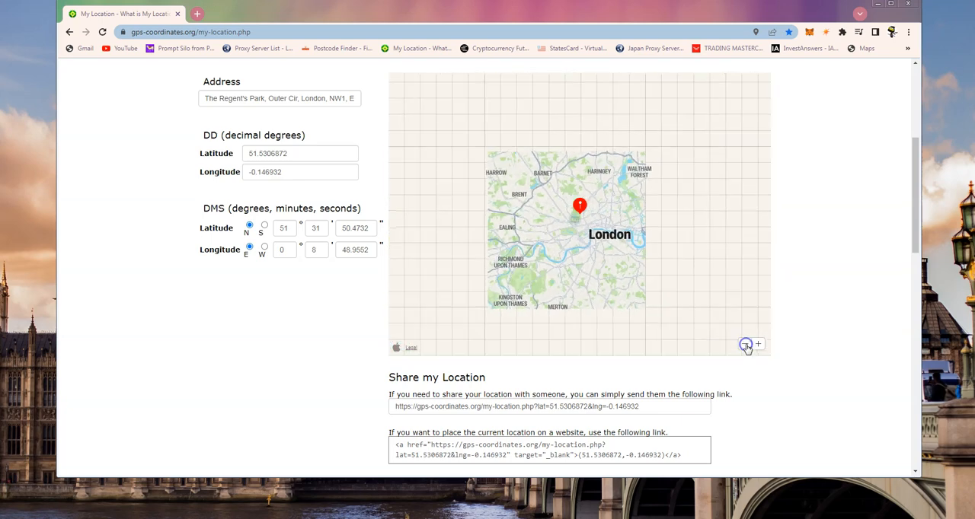
{"action": "left_click", "coordinate": [759, 343]}
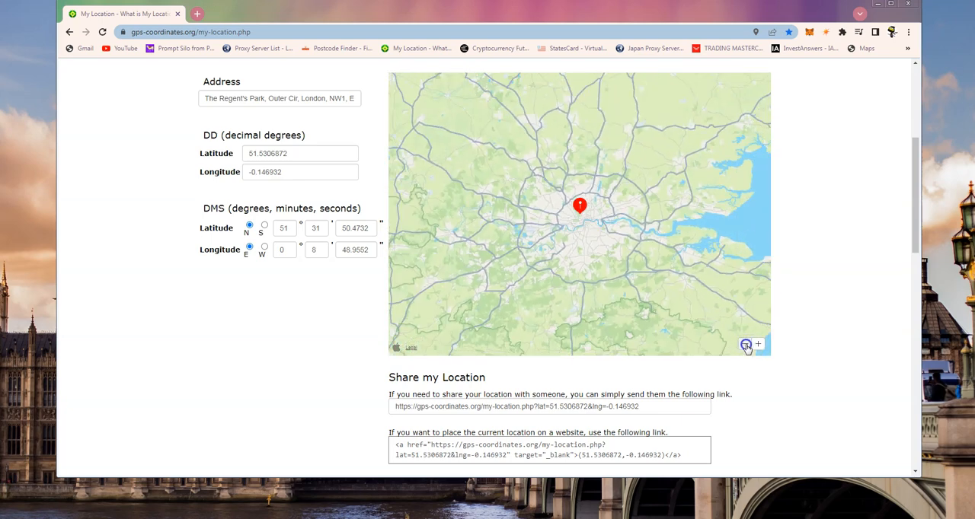
{"action": "left_click", "coordinate": [747, 344]}
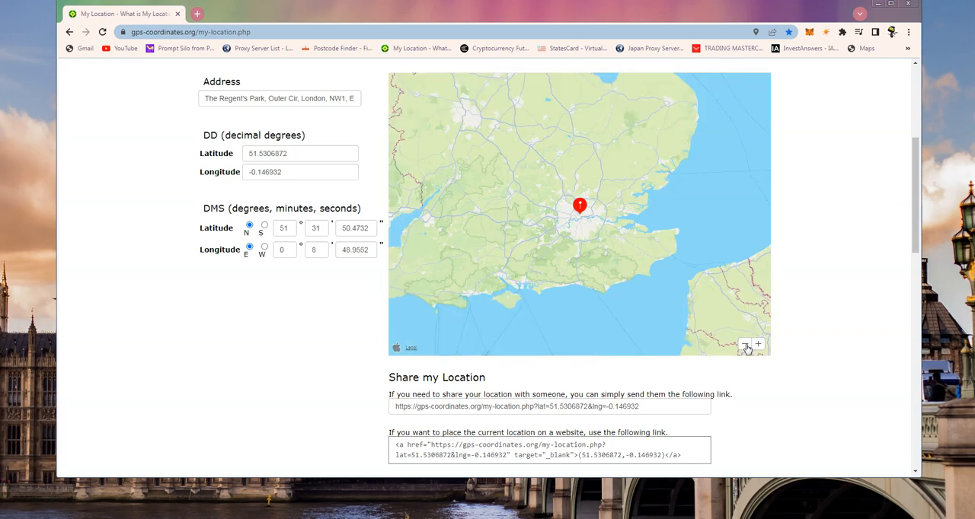
{"action": "left_click", "coordinate": [762, 344]}
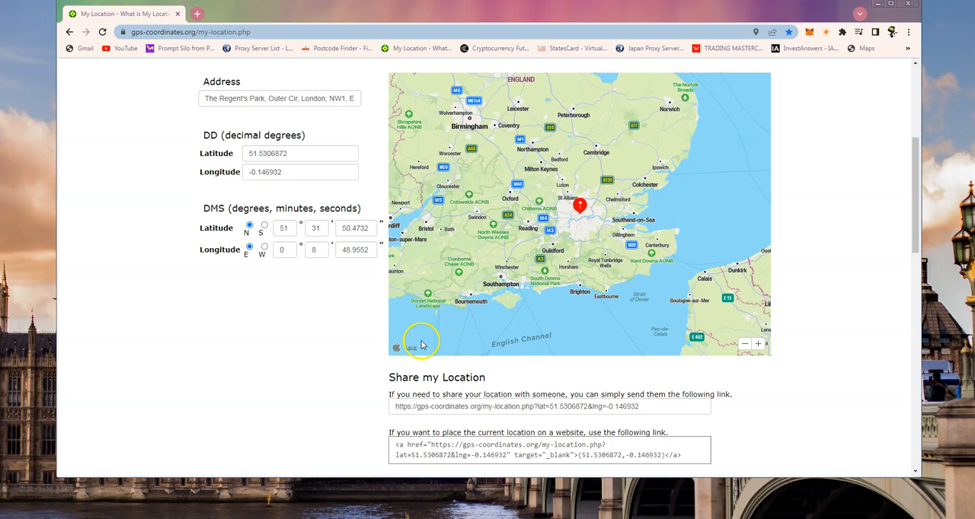
{"action": "mouse_move", "coordinate": [430, 341]}
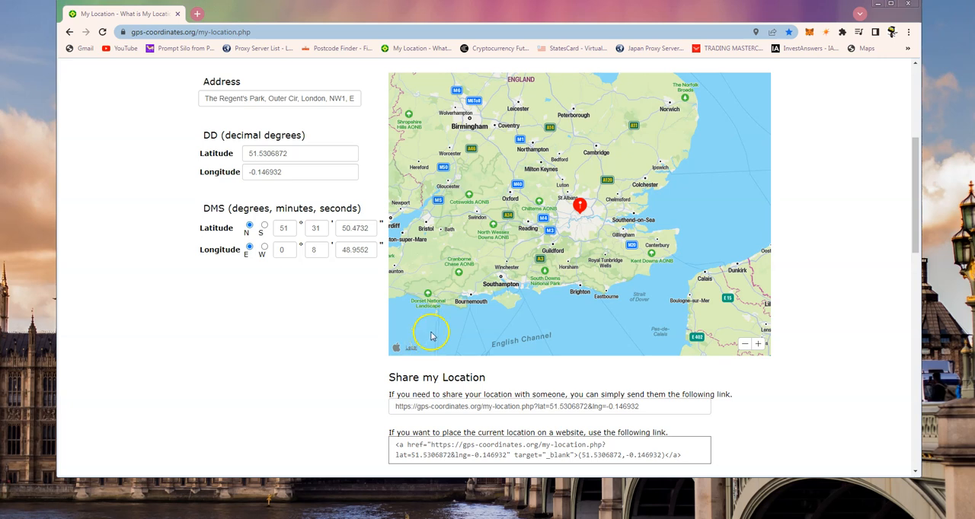
{"action": "mouse_move", "coordinate": [497, 372]}
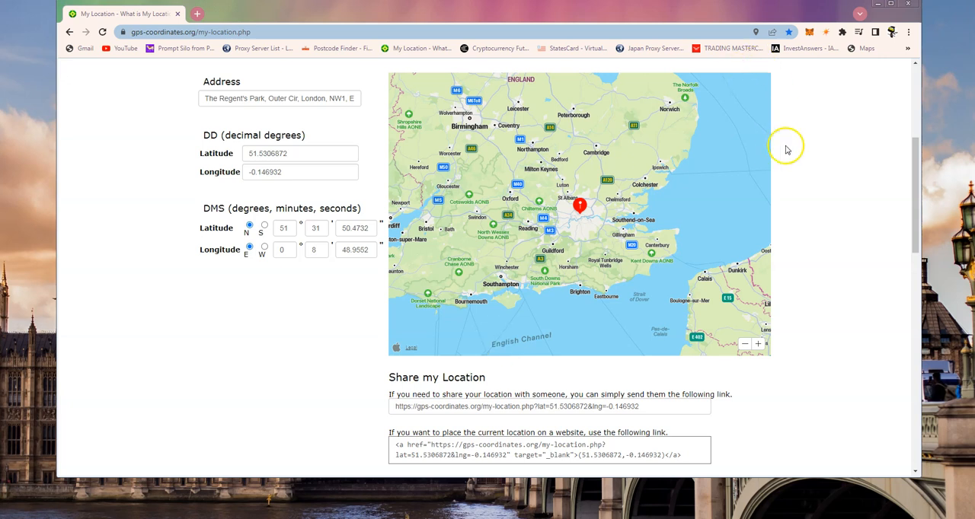
{"action": "mouse_move", "coordinate": [793, 149]}
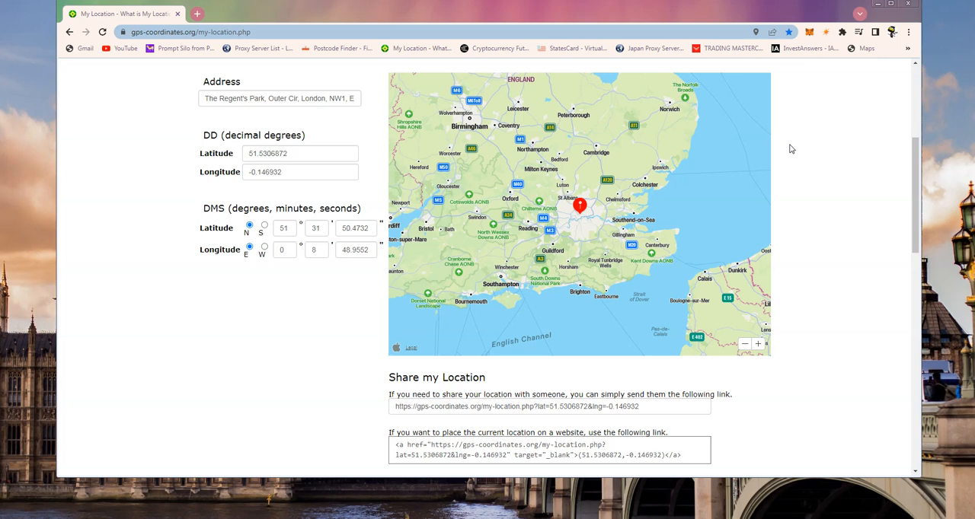
{"action": "mouse_move", "coordinate": [908, 14]}
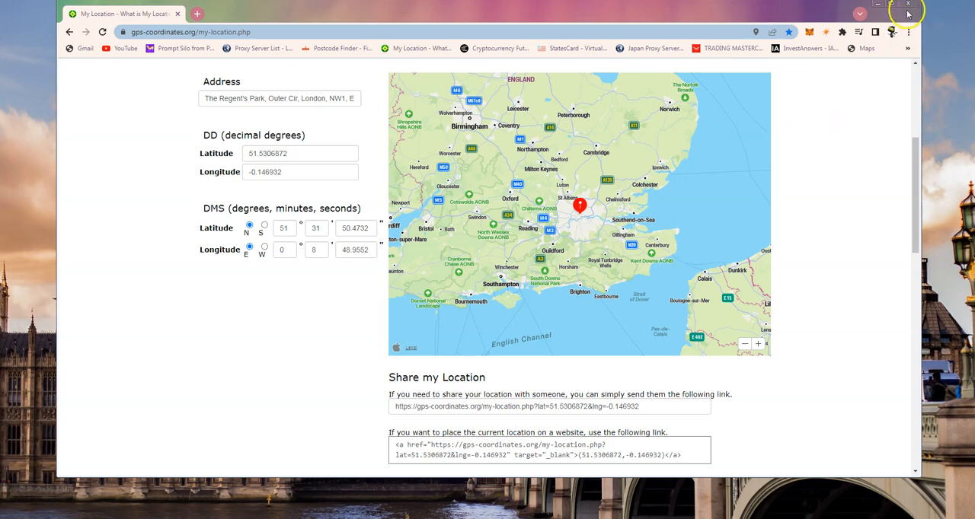
{"action": "mouse_move", "coordinate": [908, 9]}
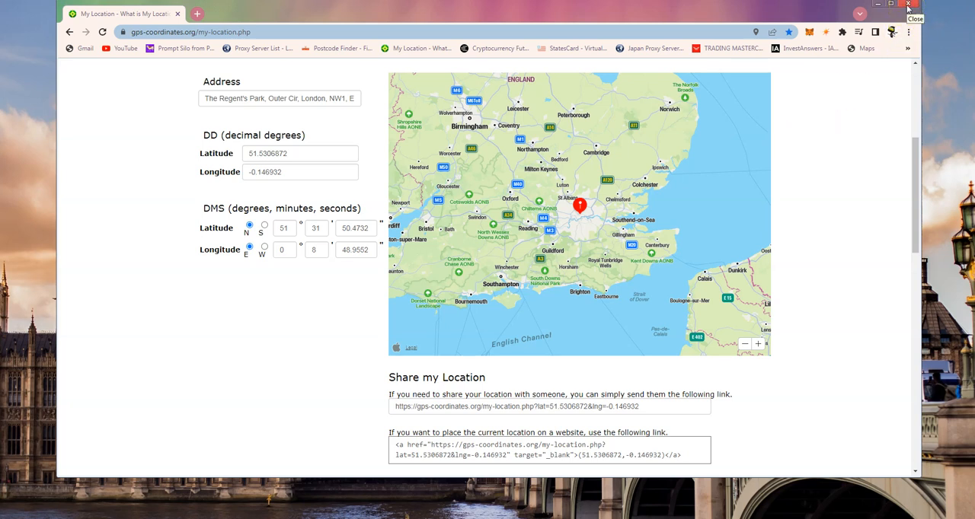